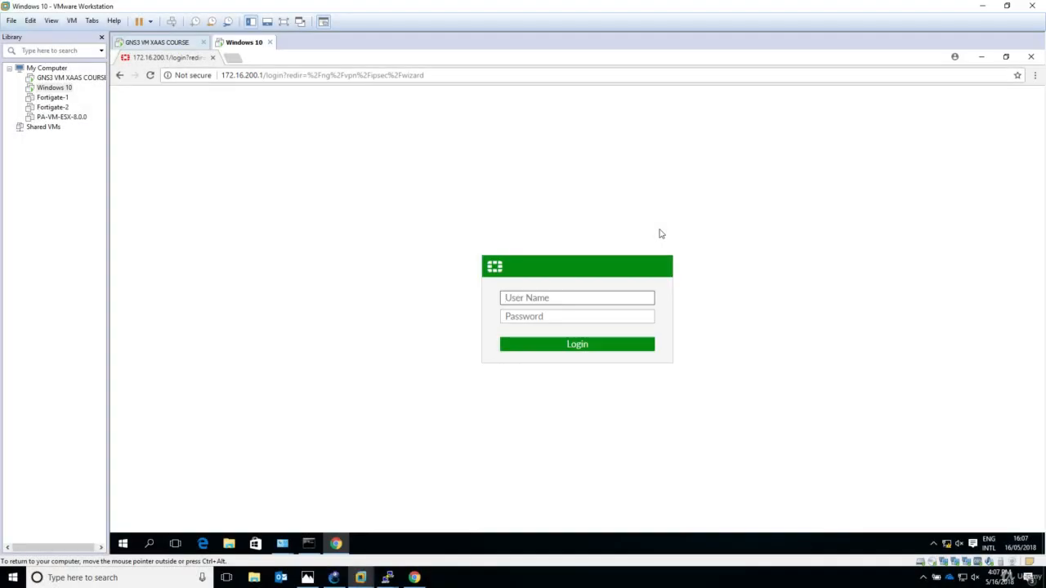
mouse_move(322, 85)
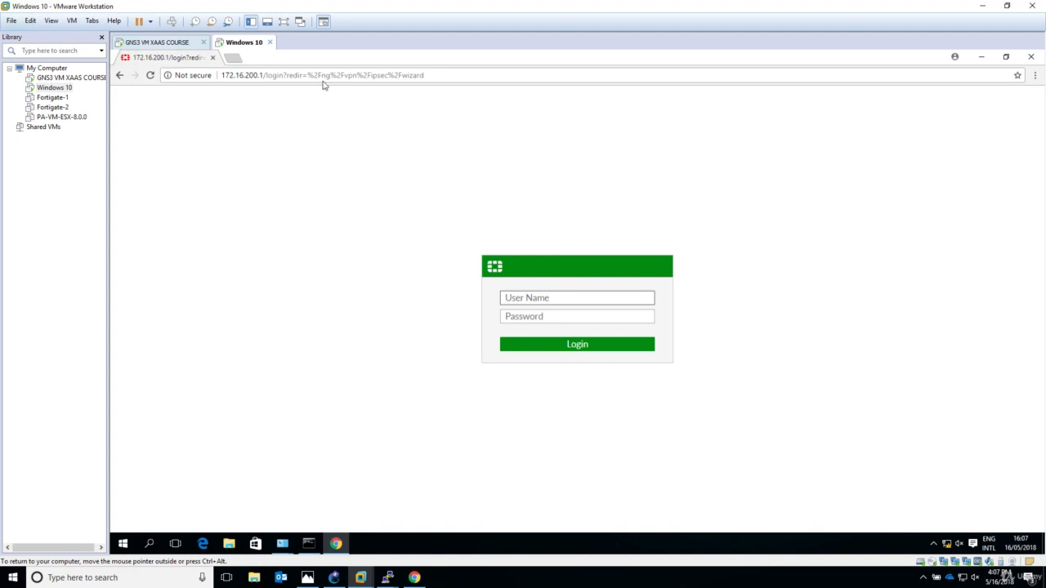
mouse_move(234, 57)
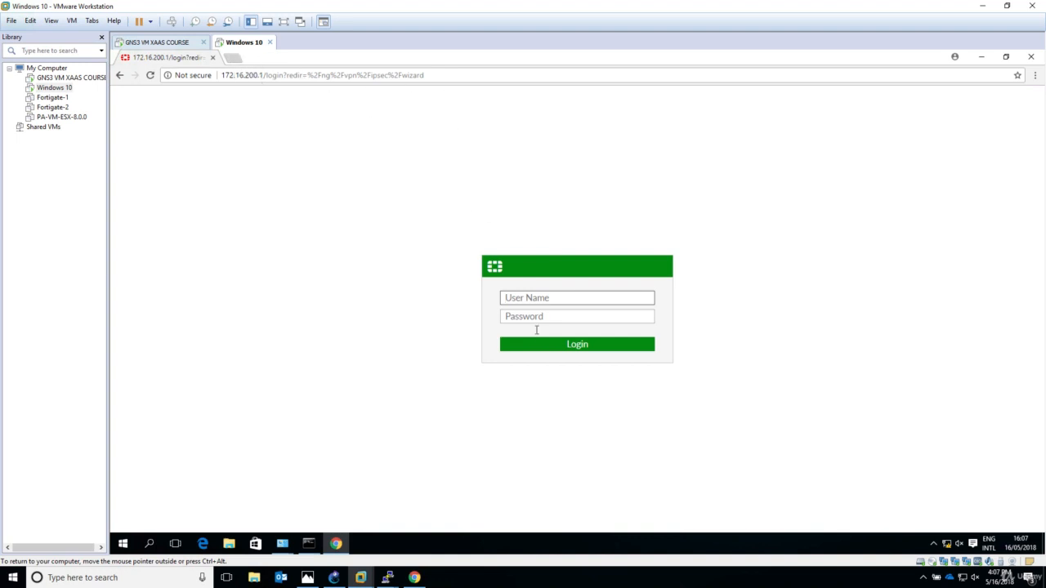
Sign in to the 172.16.200.1 firewall as admin
type("admin")
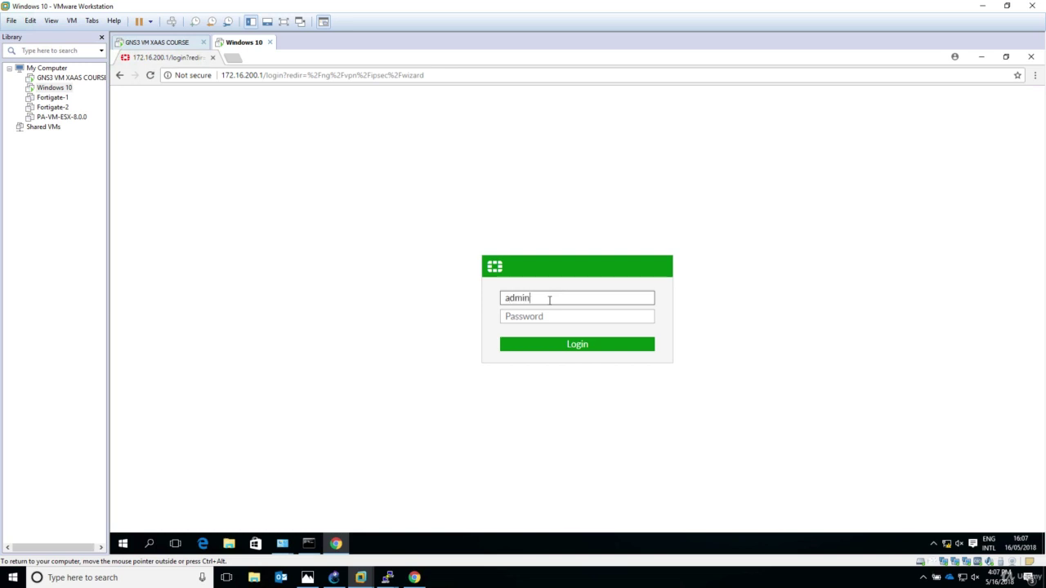
left_click(577, 343)
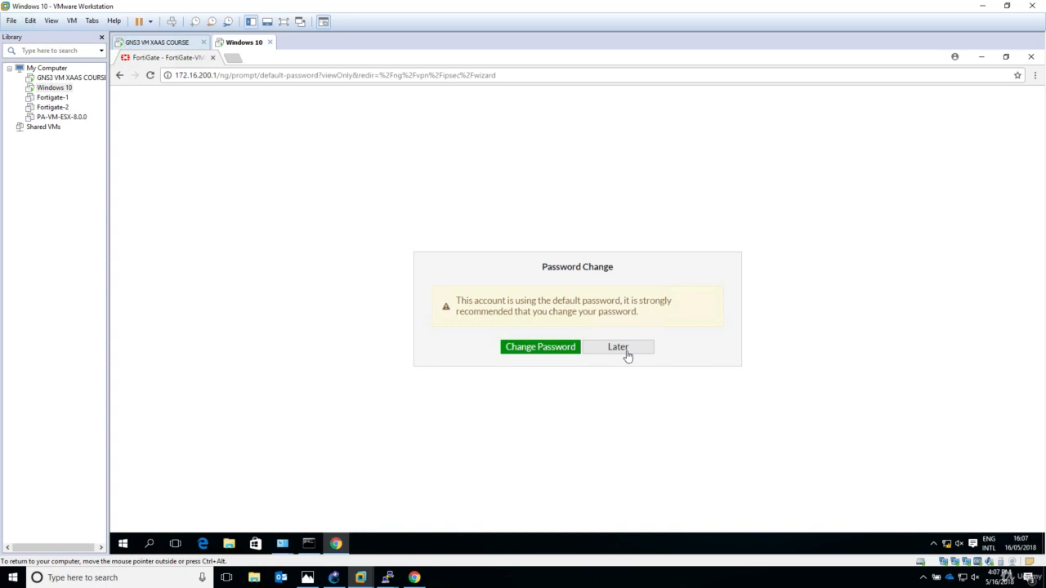
mouse_move(617, 350)
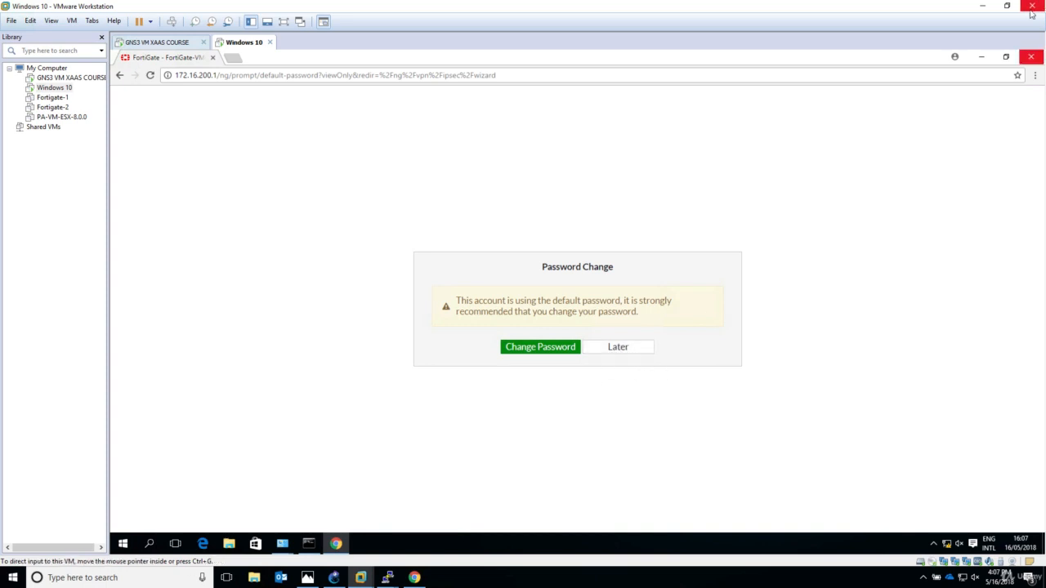
Restart Chrome and reload both FortiGate login pages
left_click(1030, 56)
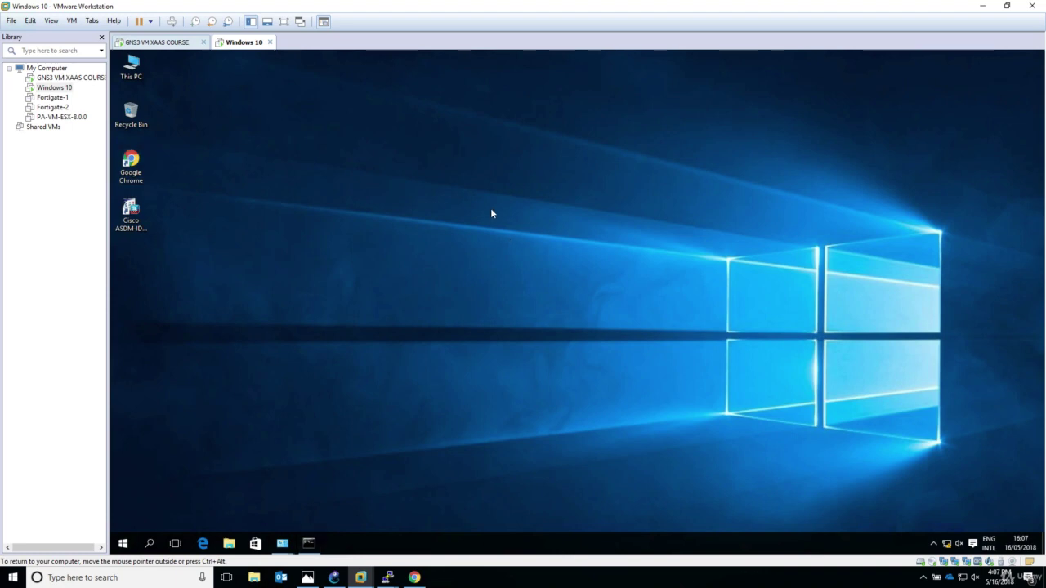
left_click(131, 163)
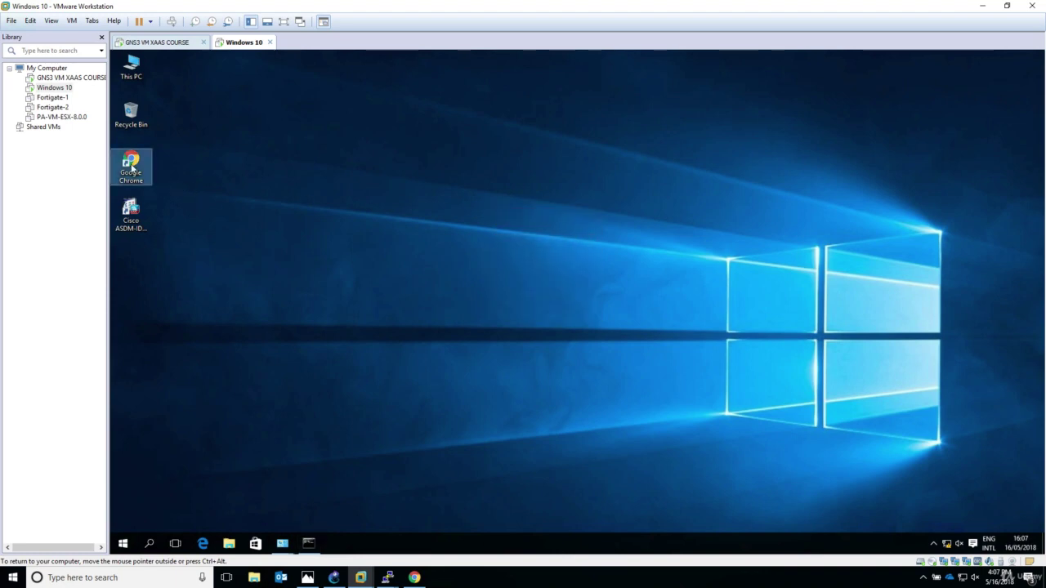
double_click(131, 163)
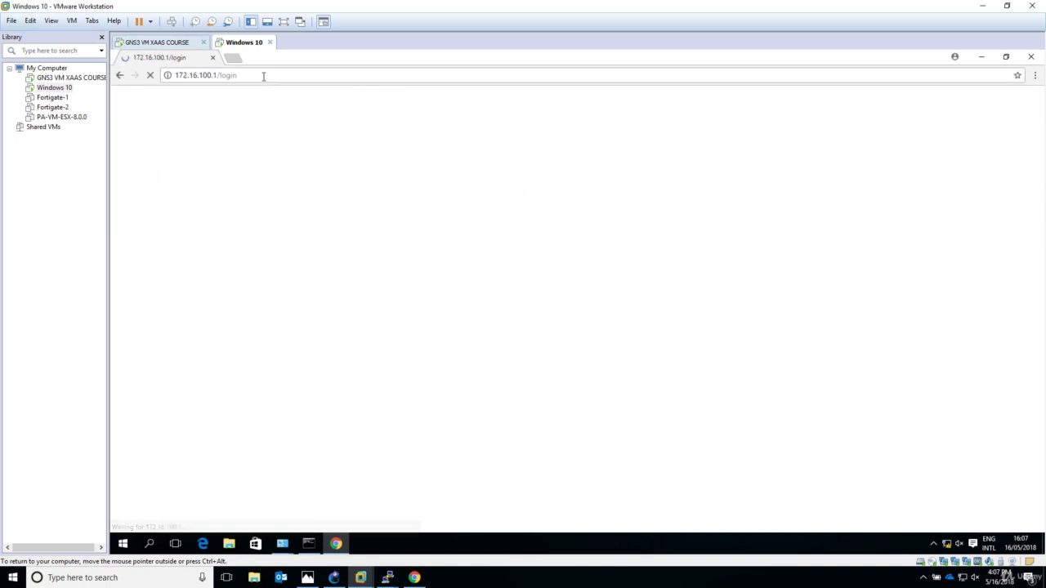
left_click(231, 58)
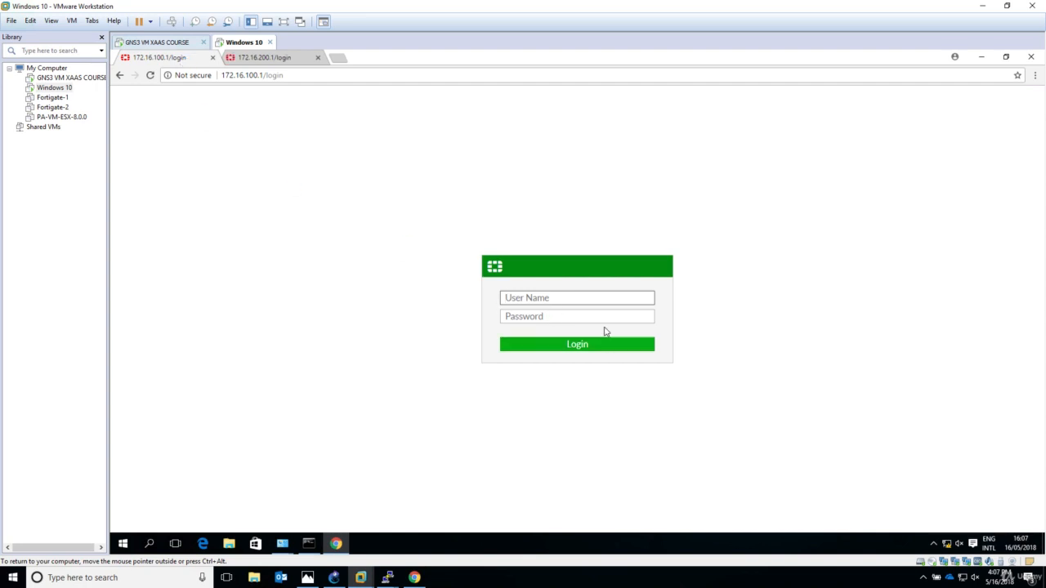
Sign in as admin to 172.16.100.1, then to 172.16.200.1
type("admin")
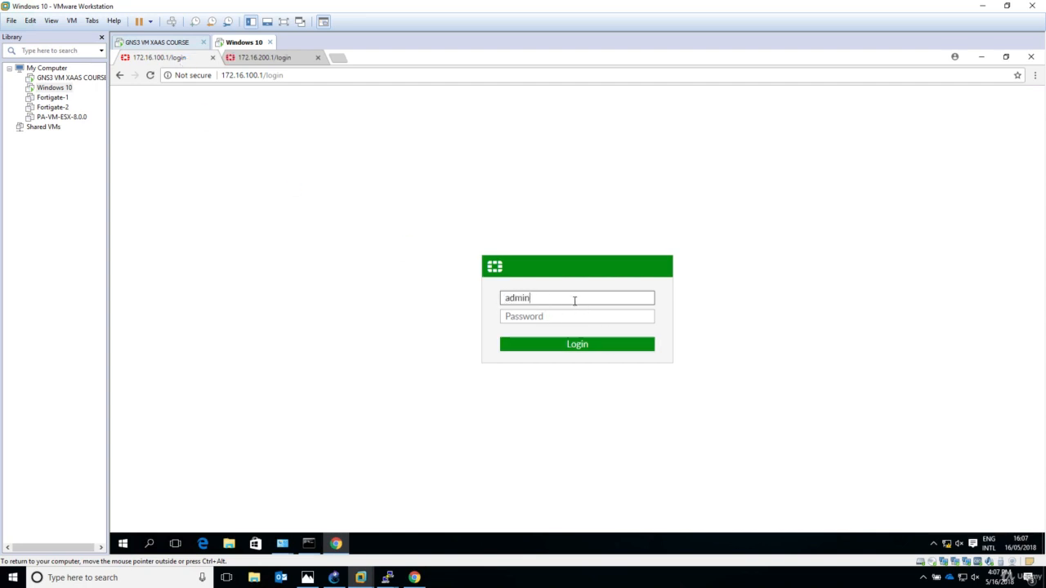
left_click(577, 343)
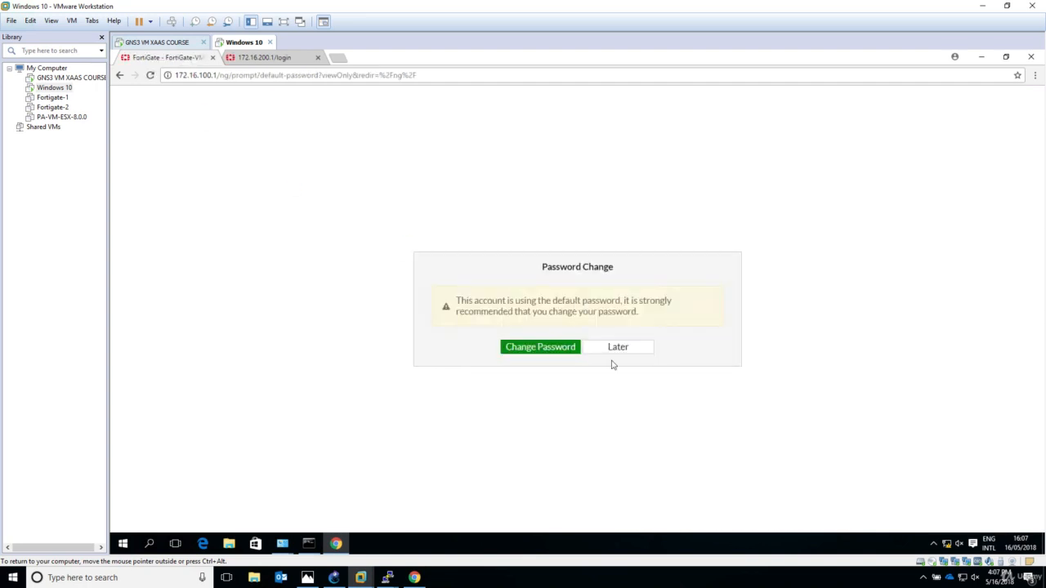
left_click(618, 346)
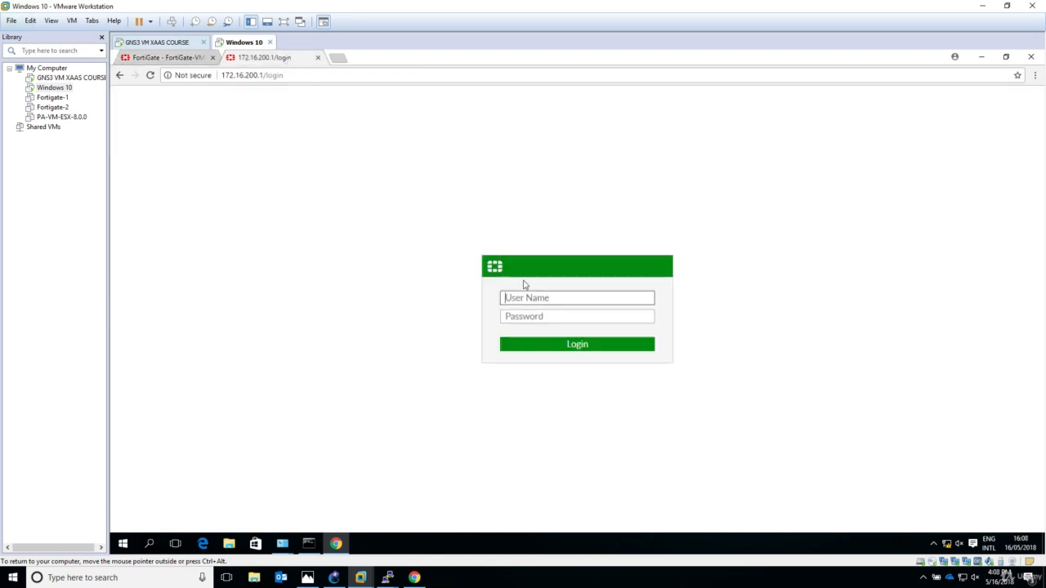
type("admin")
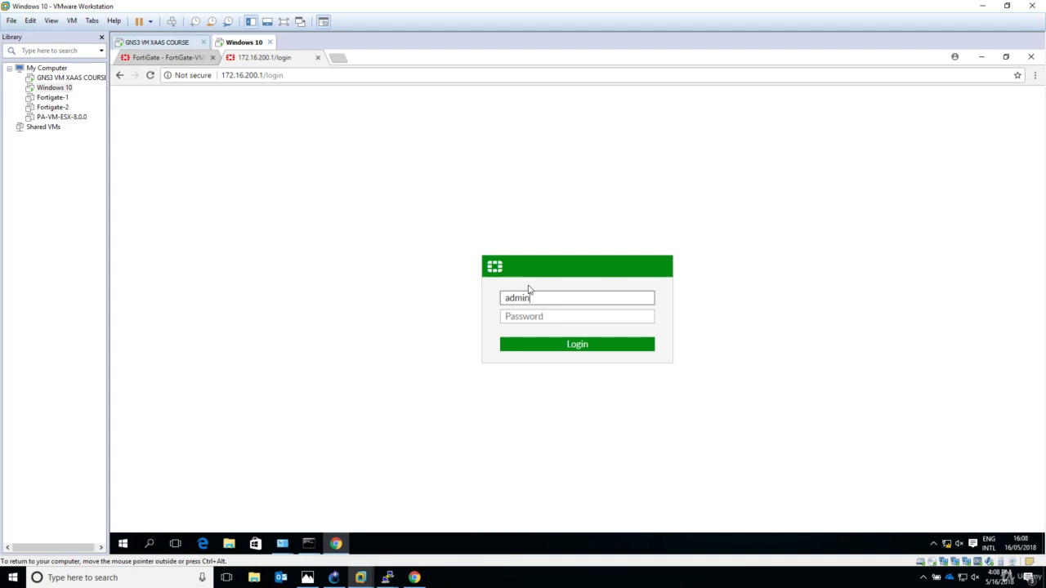
left_click(577, 343)
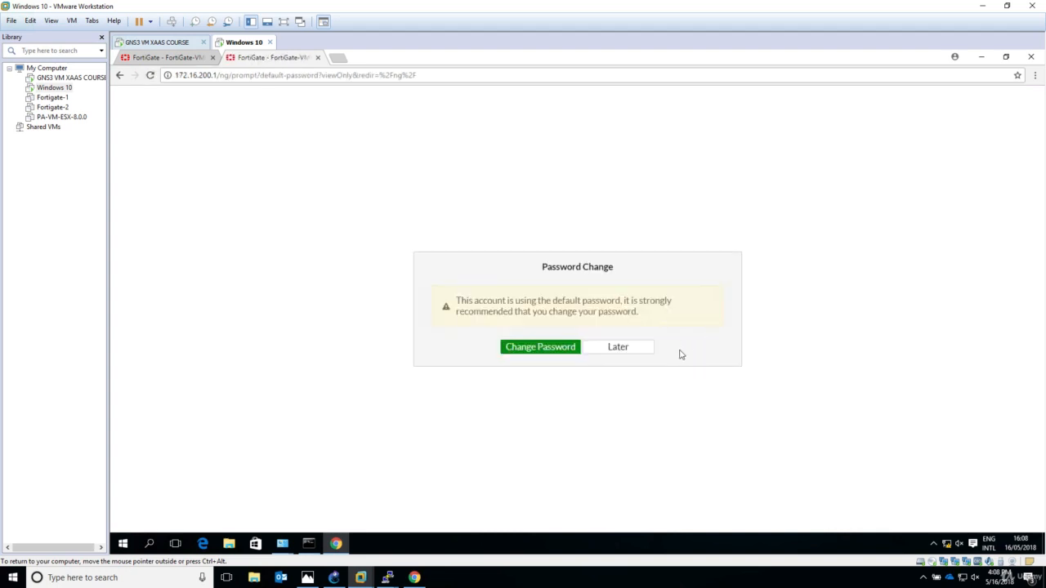
Show the 172.16.100.1 IPsec tunnel list with Branch1 Inactive
left_click(618, 346)
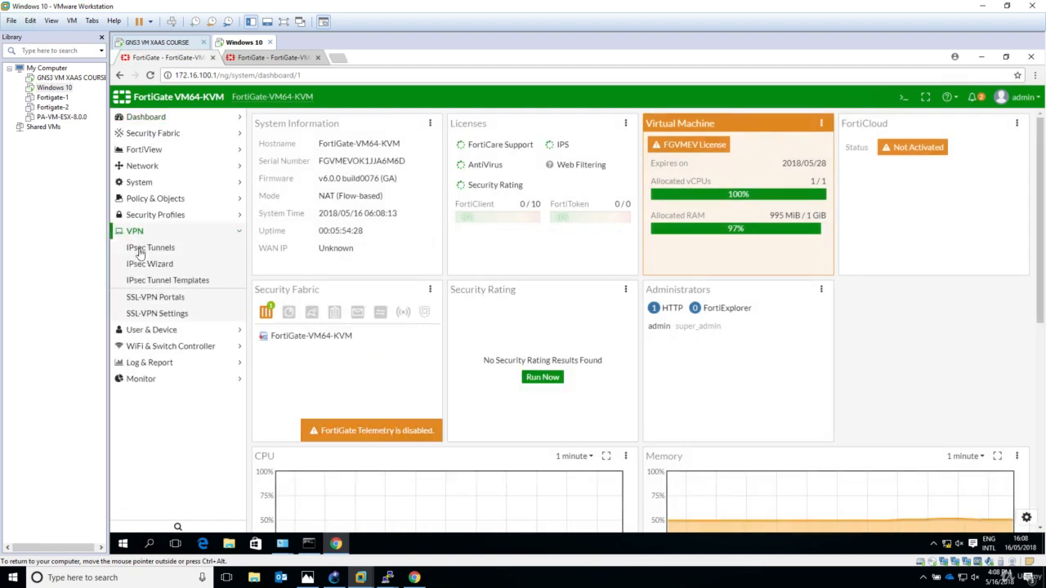
left_click(150, 247)
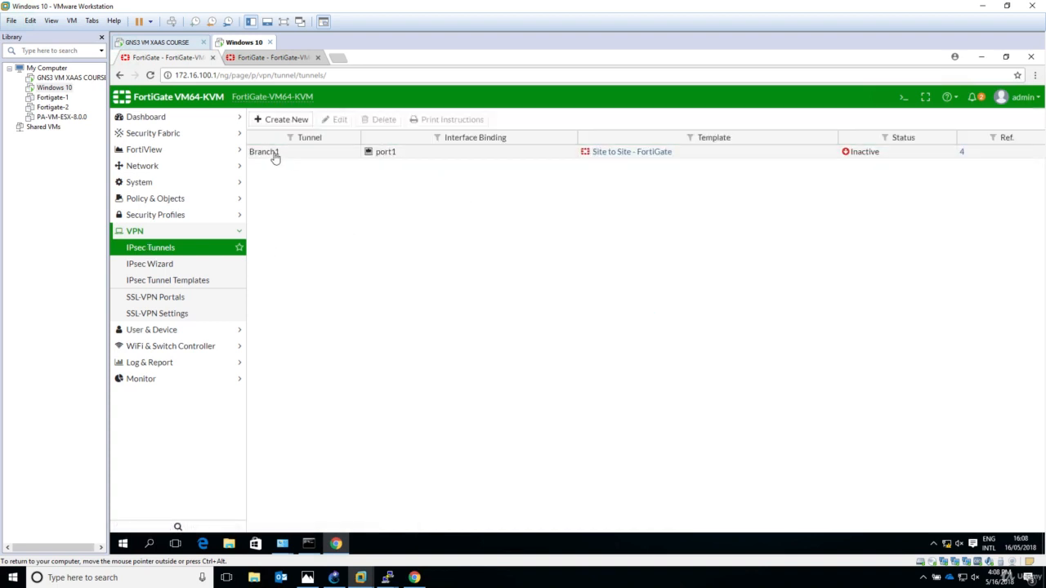
mouse_move(670, 171)
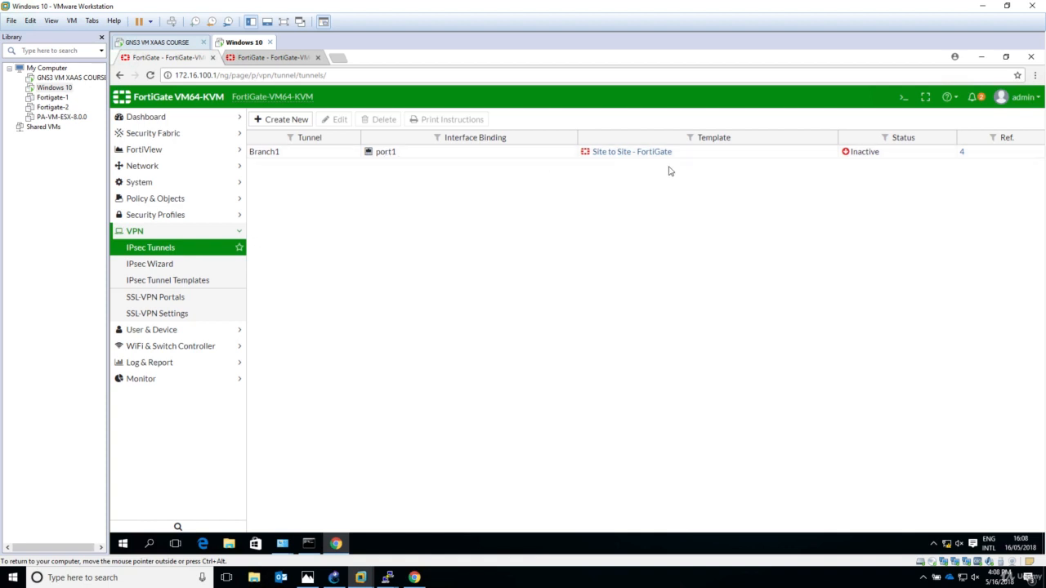
mouse_move(688, 172)
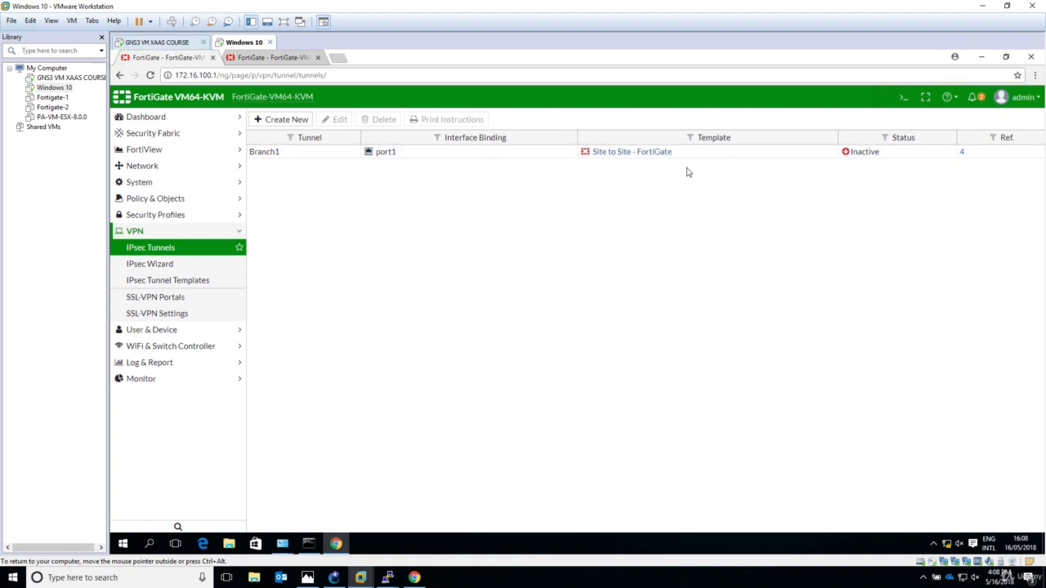
mouse_move(694, 179)
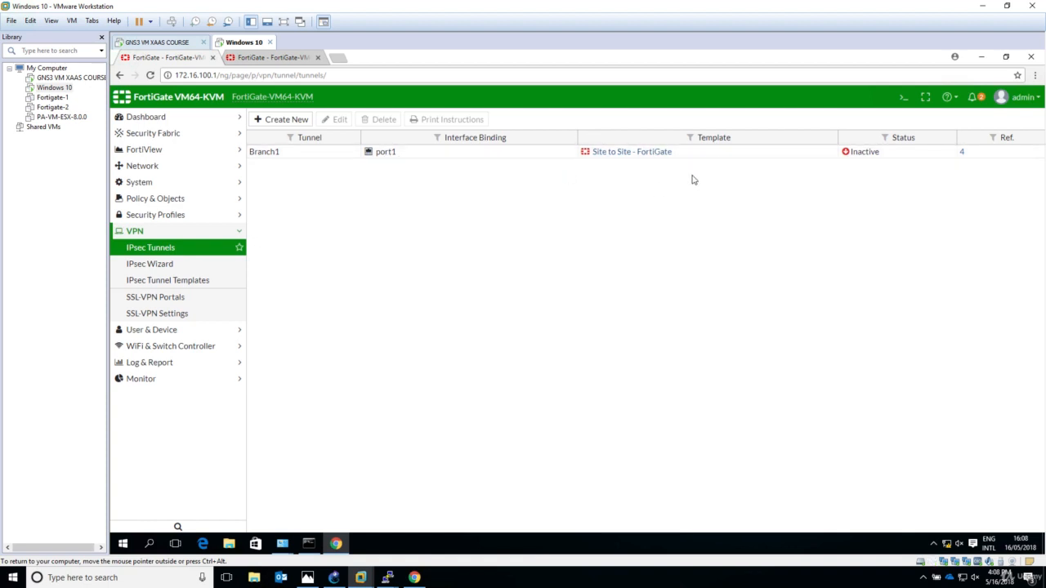
mouse_move(877, 159)
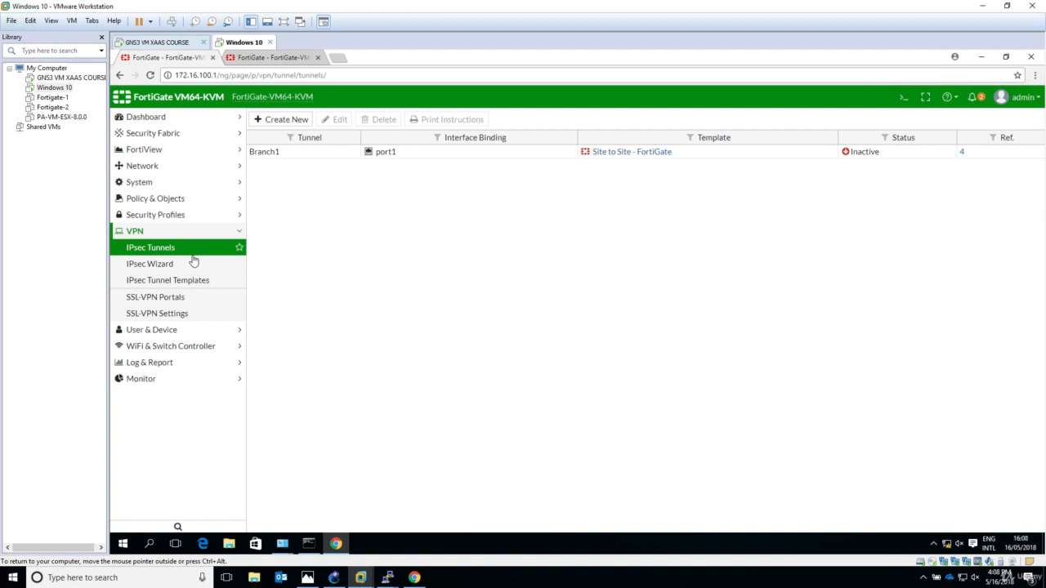
Show the 172.16.200.1 IPsec tunnel list with HQ Inactive
left_click(145, 116)
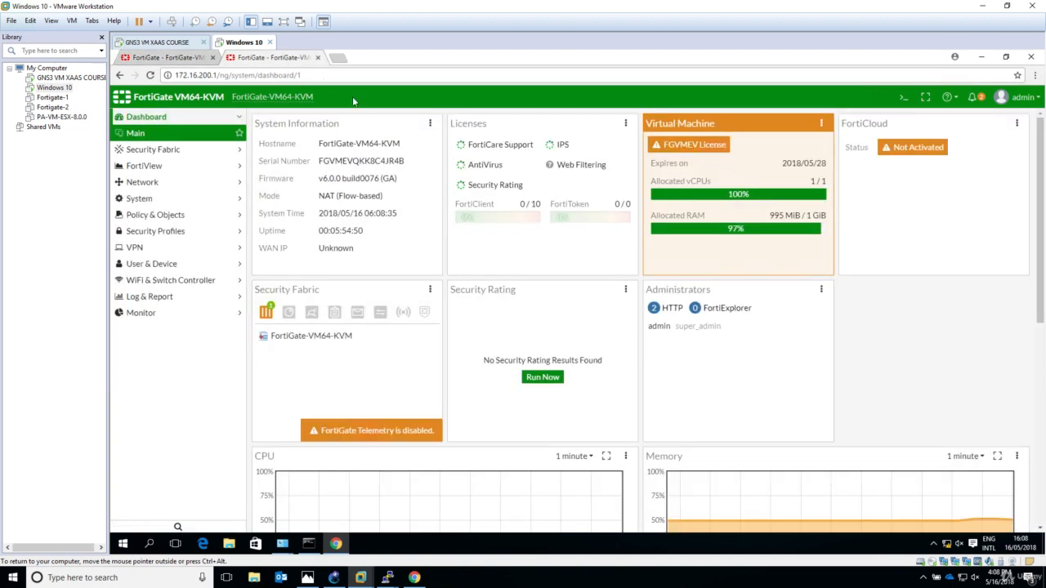
left_click(134, 230)
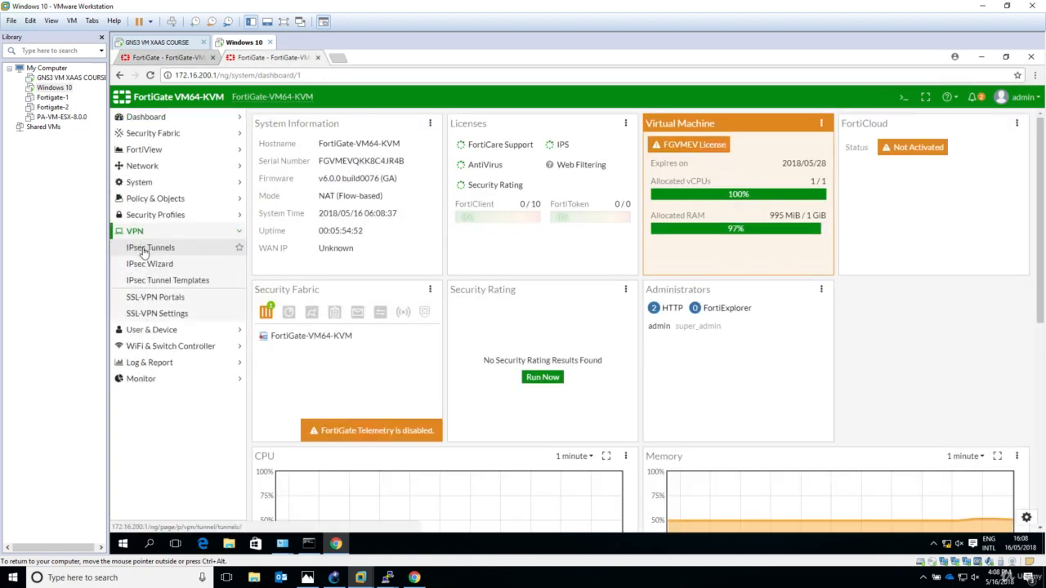
left_click(150, 248)
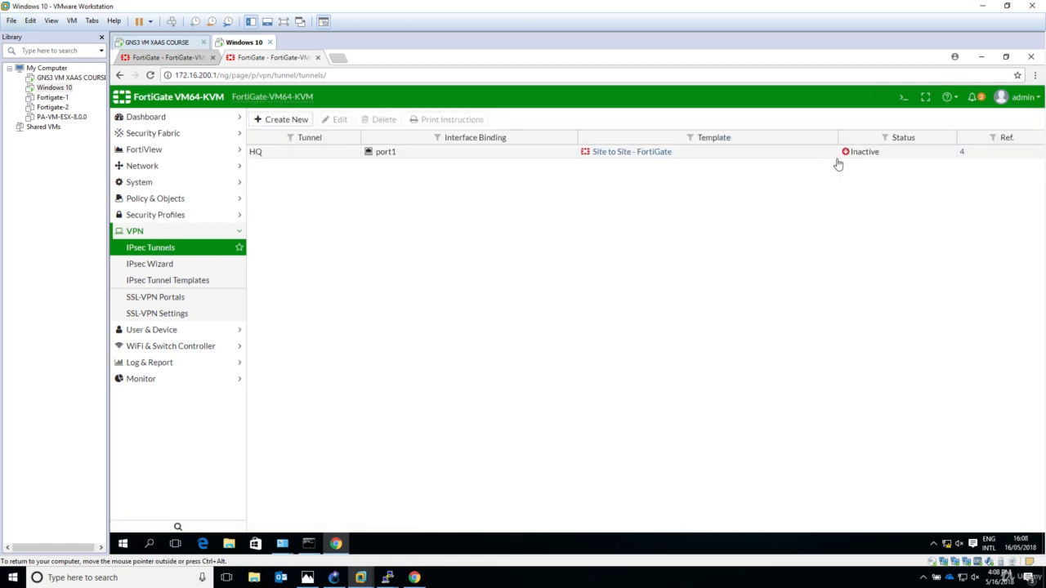
mouse_move(790, 221)
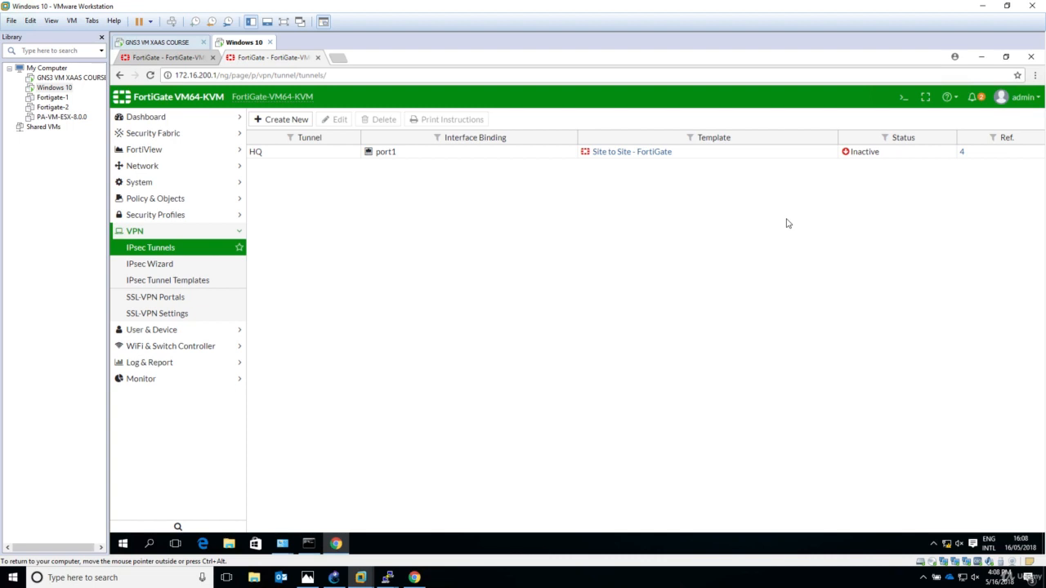
mouse_move(441, 339)
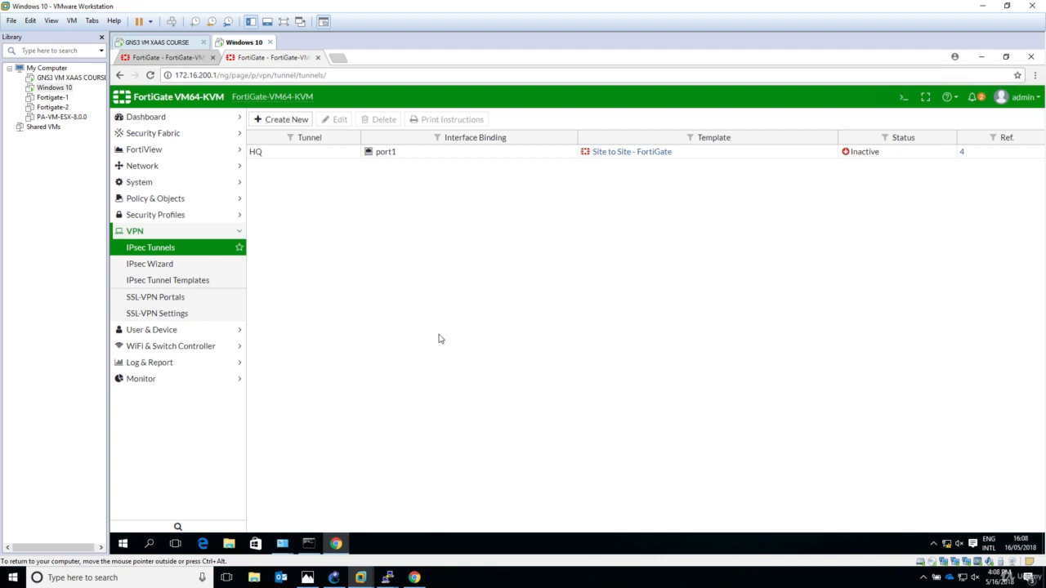
mouse_move(496, 240)
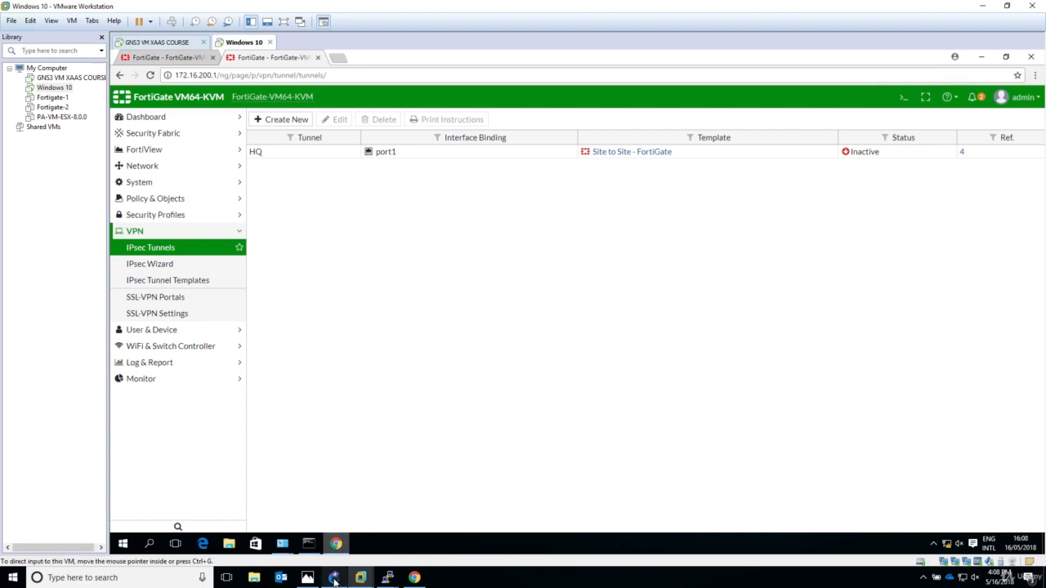
Bring the GNS3 site-to-site VPN topology to the front
left_click(333, 578)
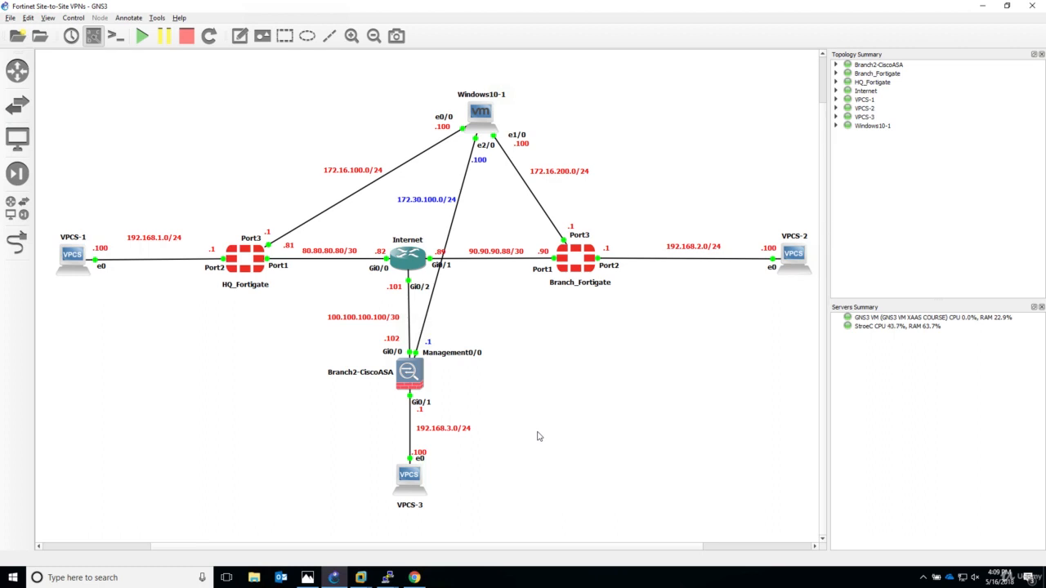
mouse_move(175, 338)
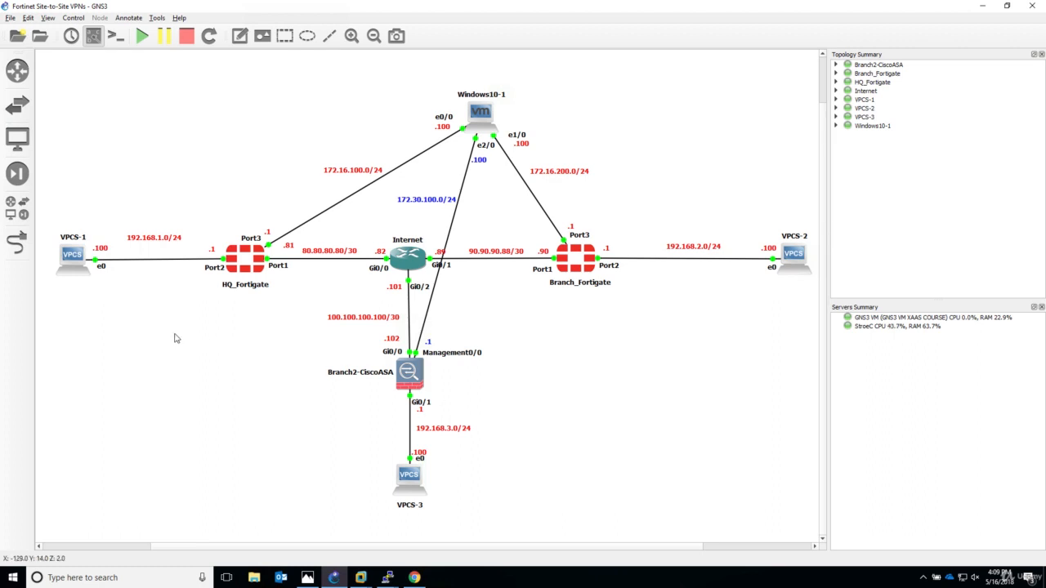
mouse_move(46, 237)
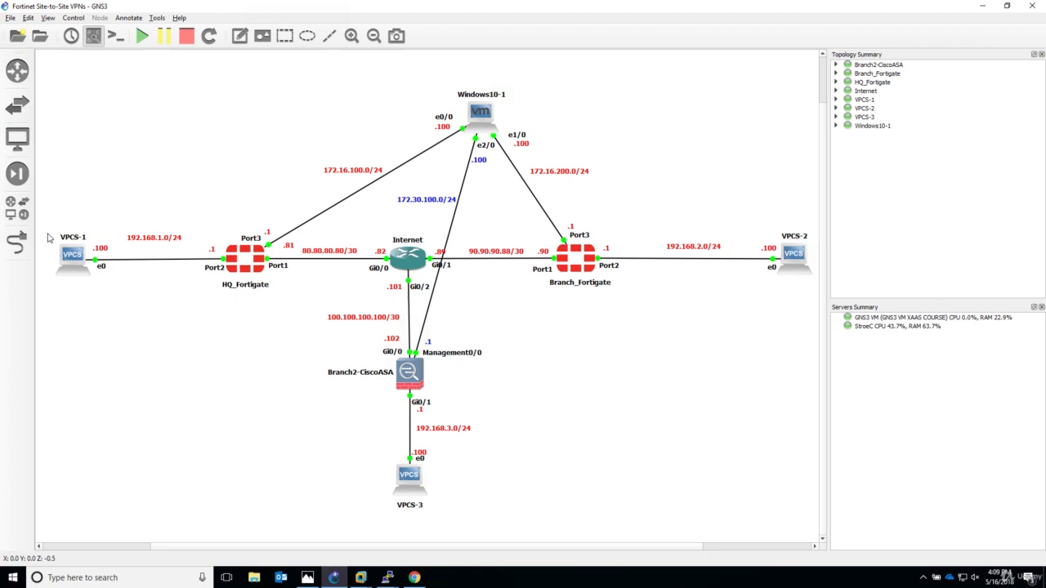
mouse_move(746, 240)
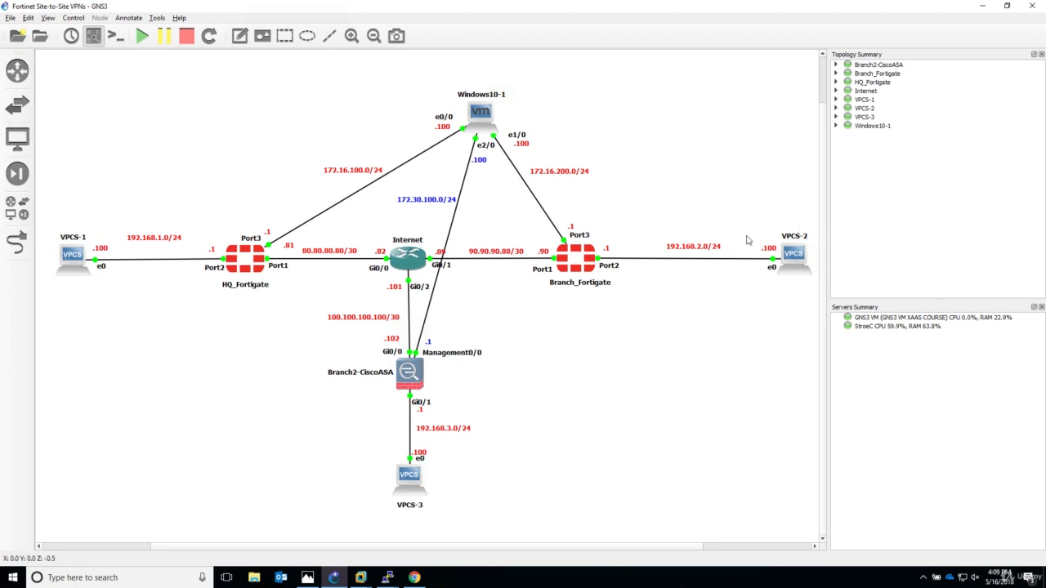
mouse_move(732, 320)
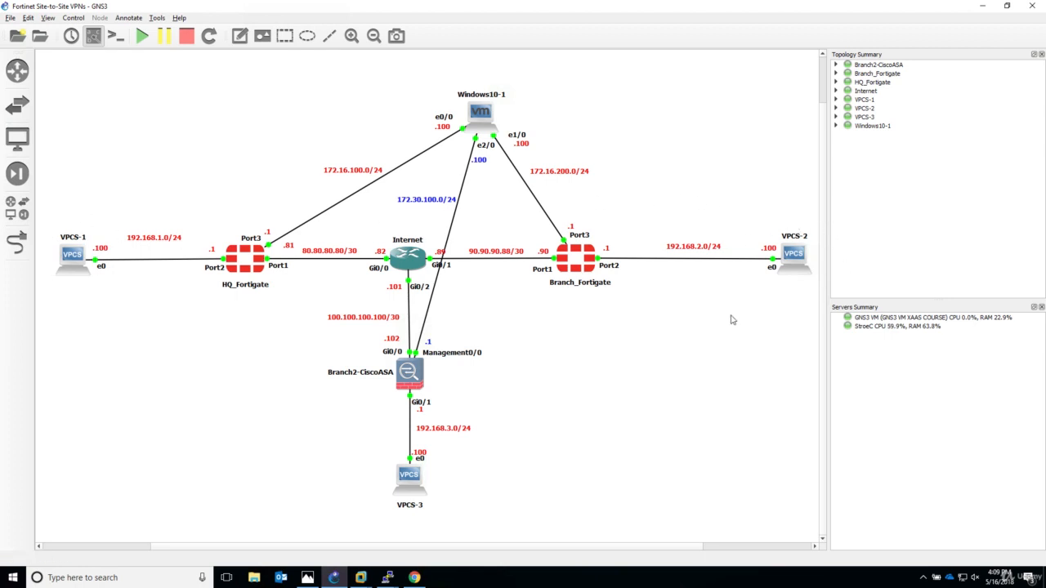
mouse_move(269, 278)
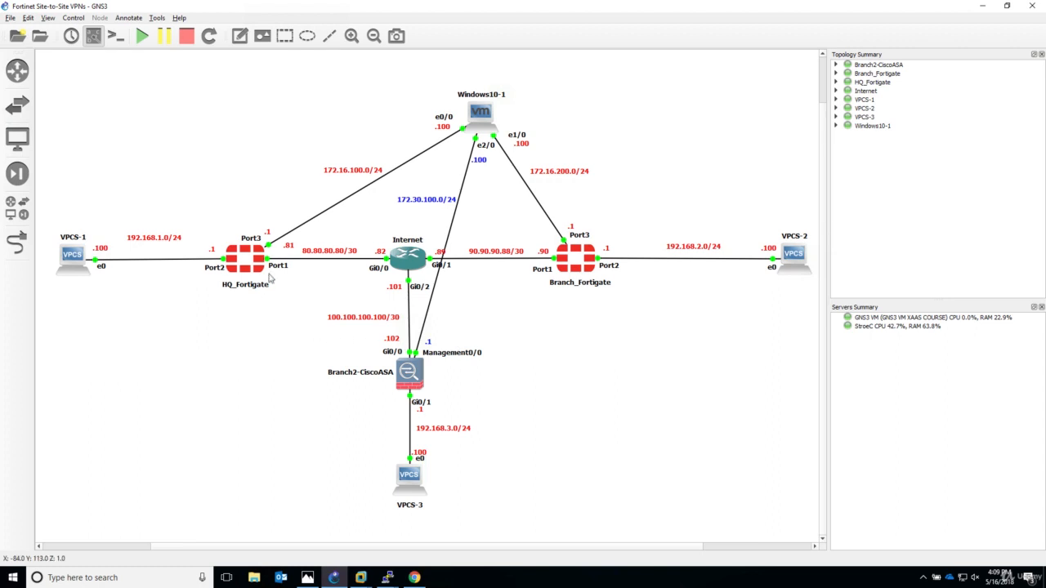
mouse_move(554, 318)
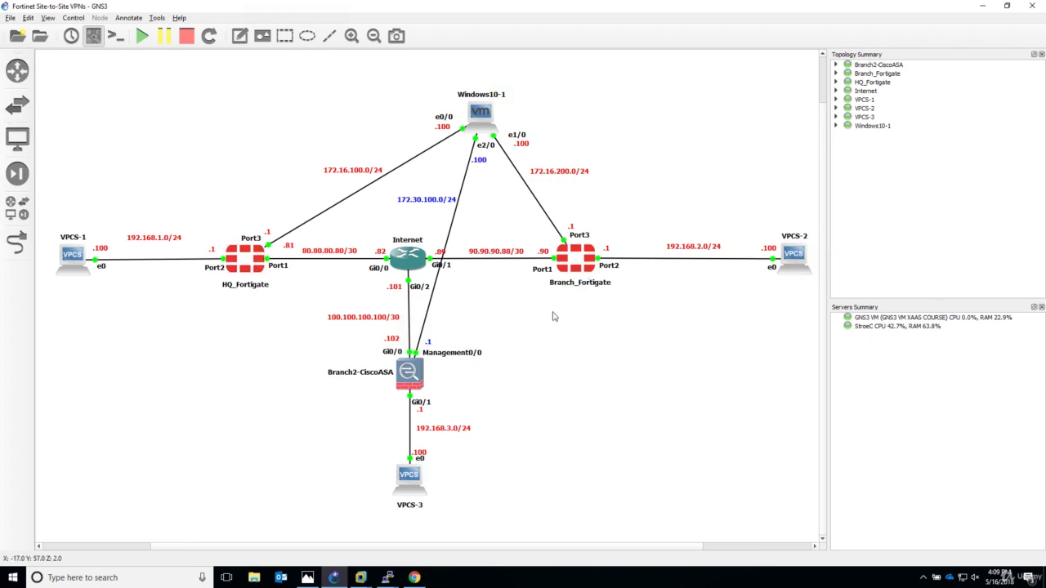
mouse_move(262, 309)
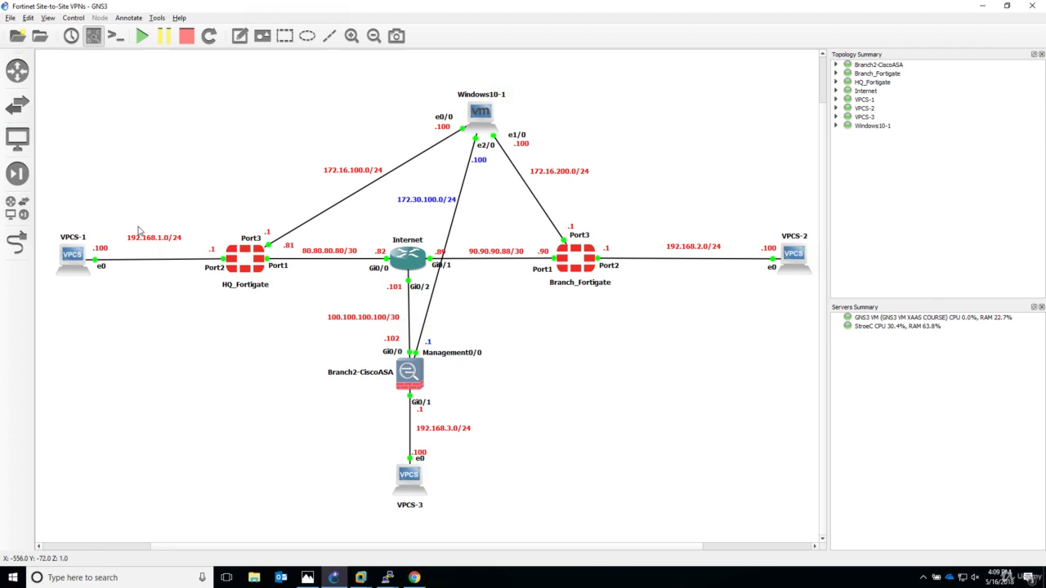
mouse_move(722, 246)
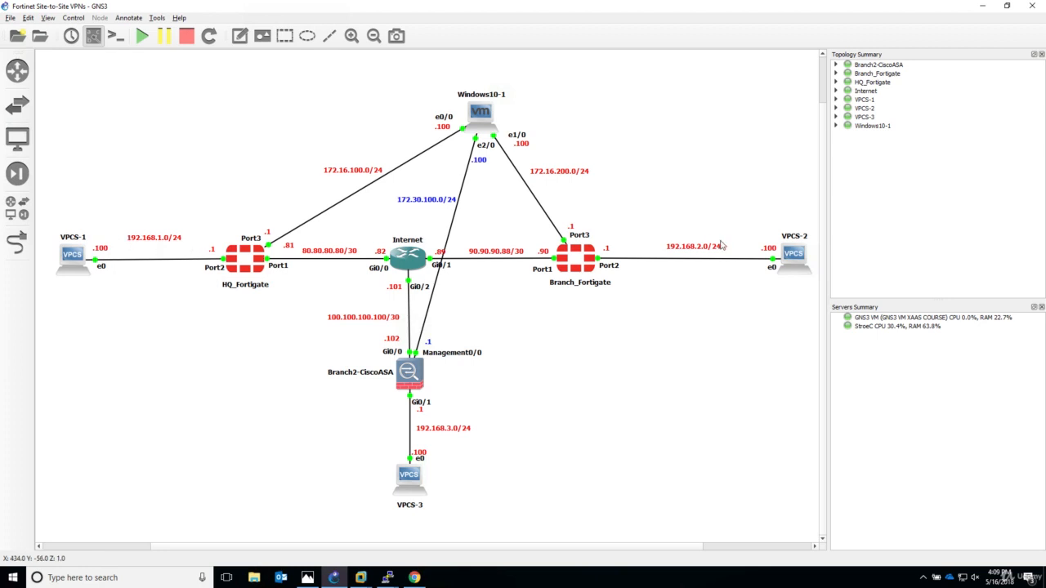
mouse_move(704, 252)
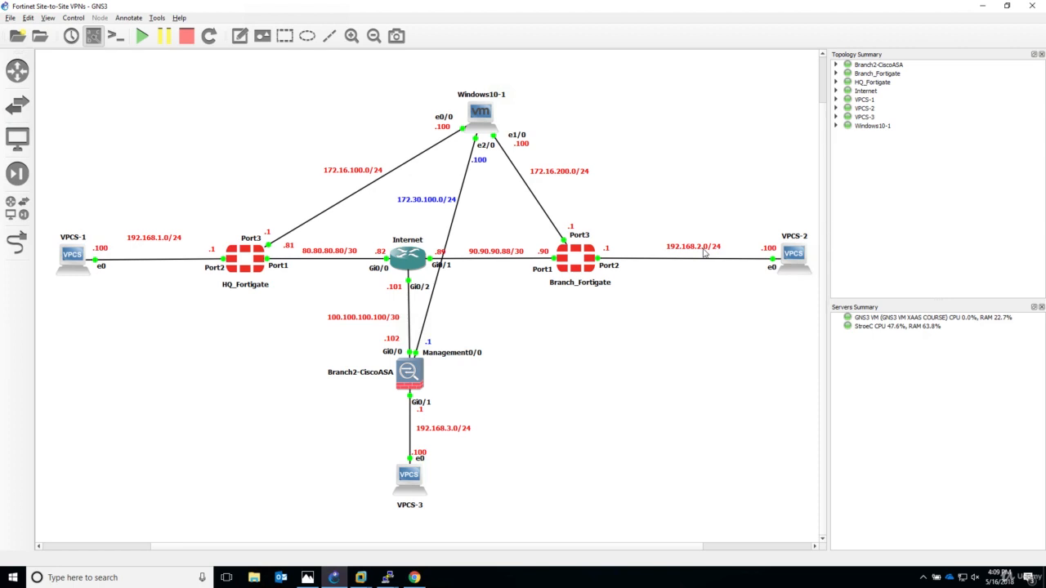
mouse_move(149, 244)
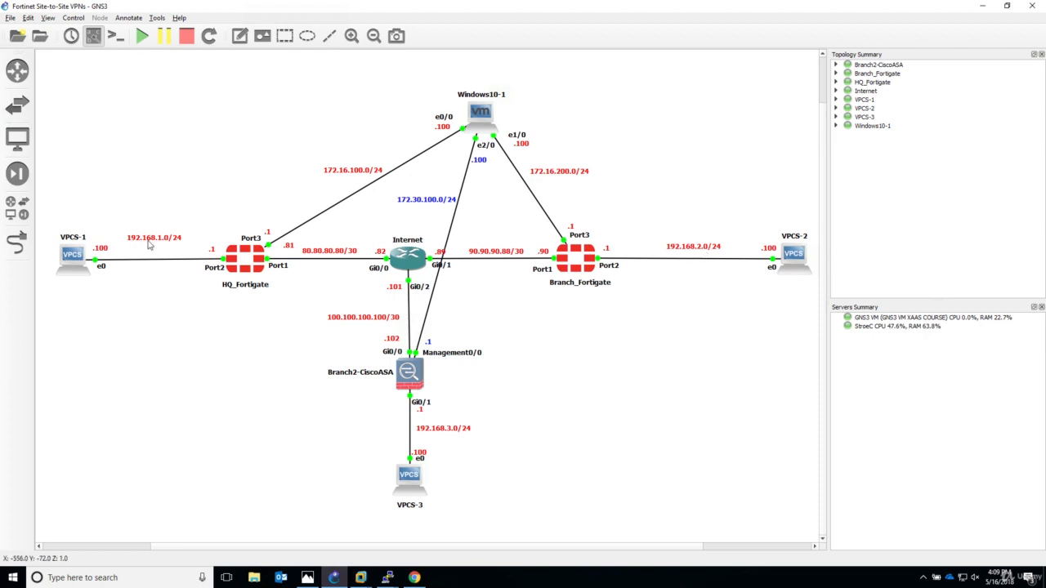
mouse_move(244, 320)
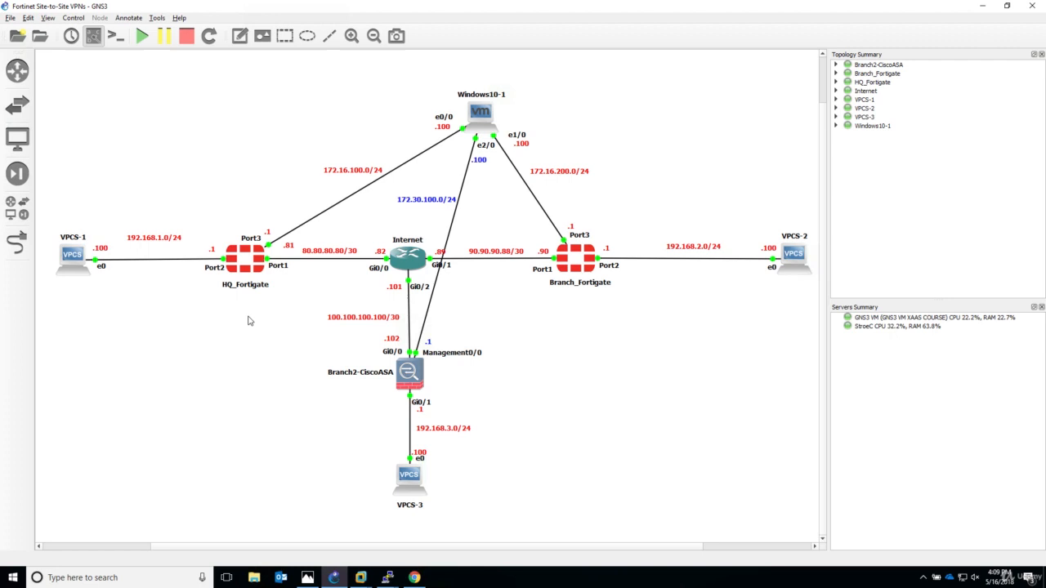
mouse_move(106, 253)
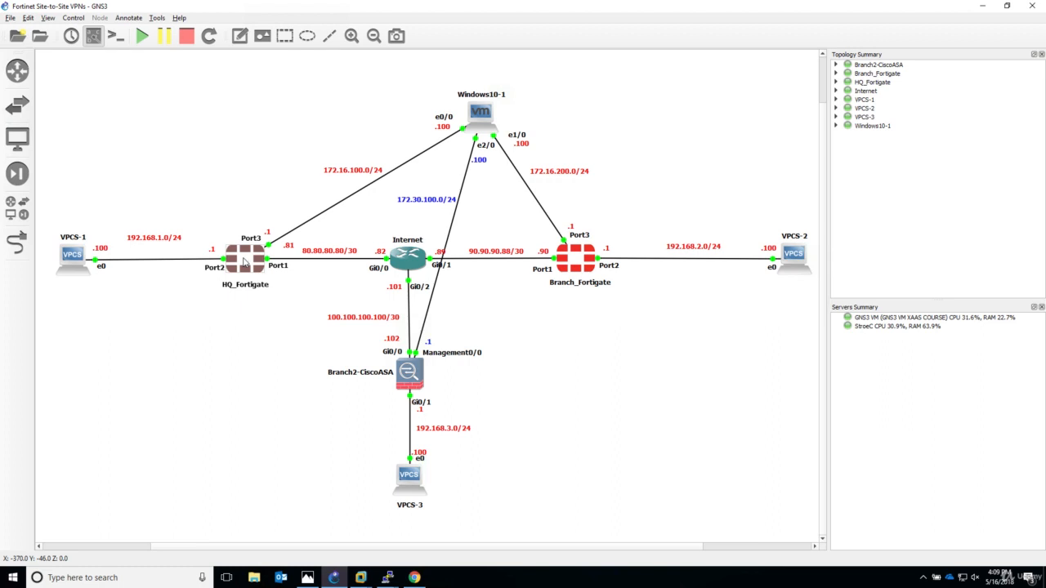
mouse_move(245, 257)
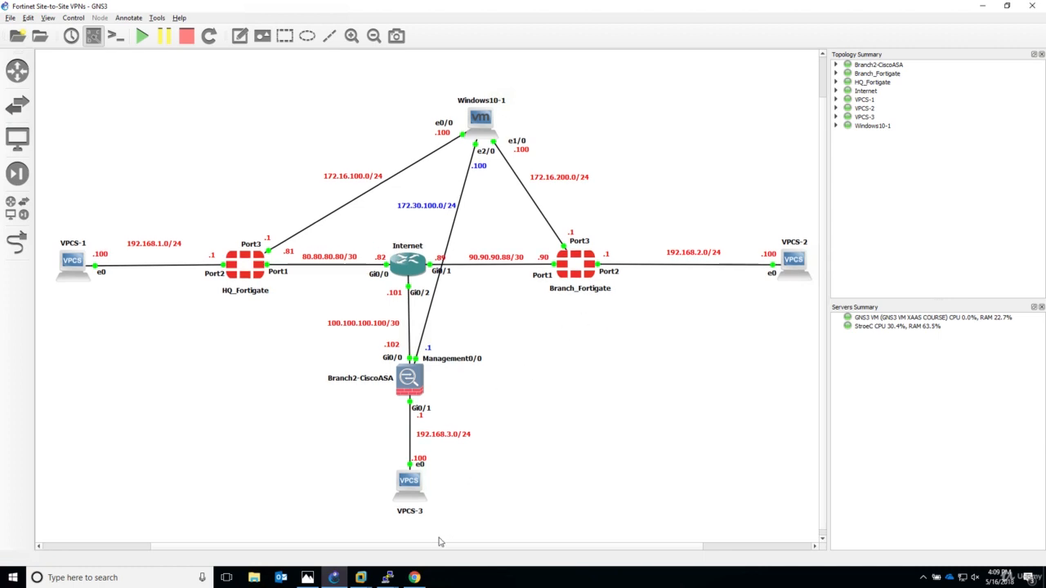
mouse_move(218, 231)
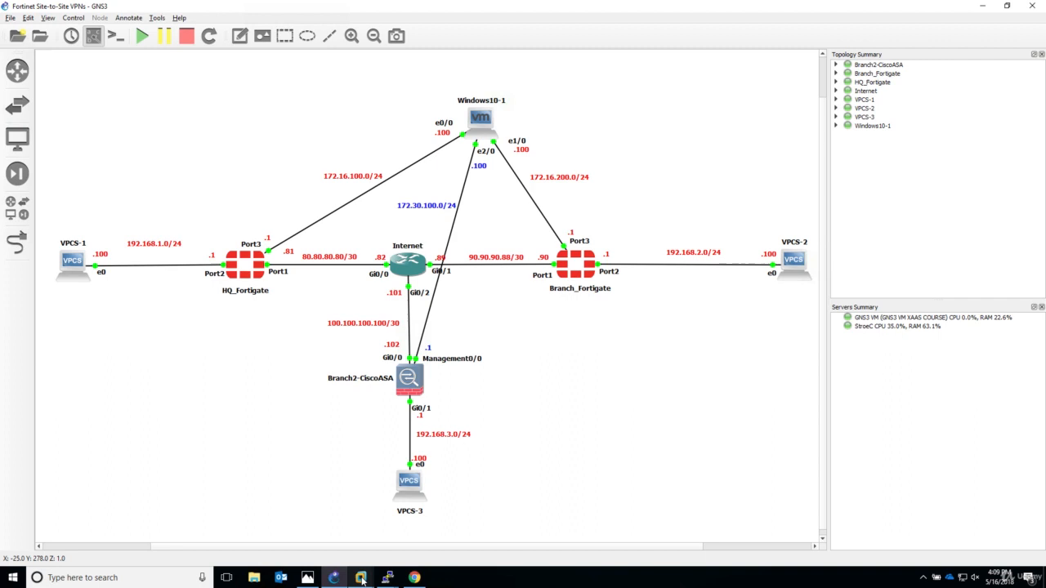
left_click(361, 577)
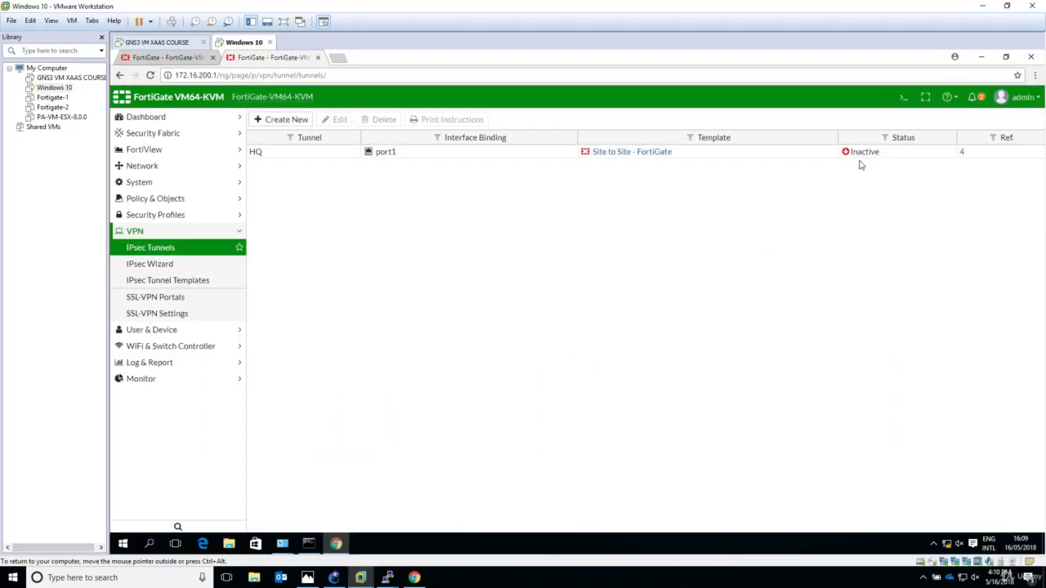
mouse_move(574, 519)
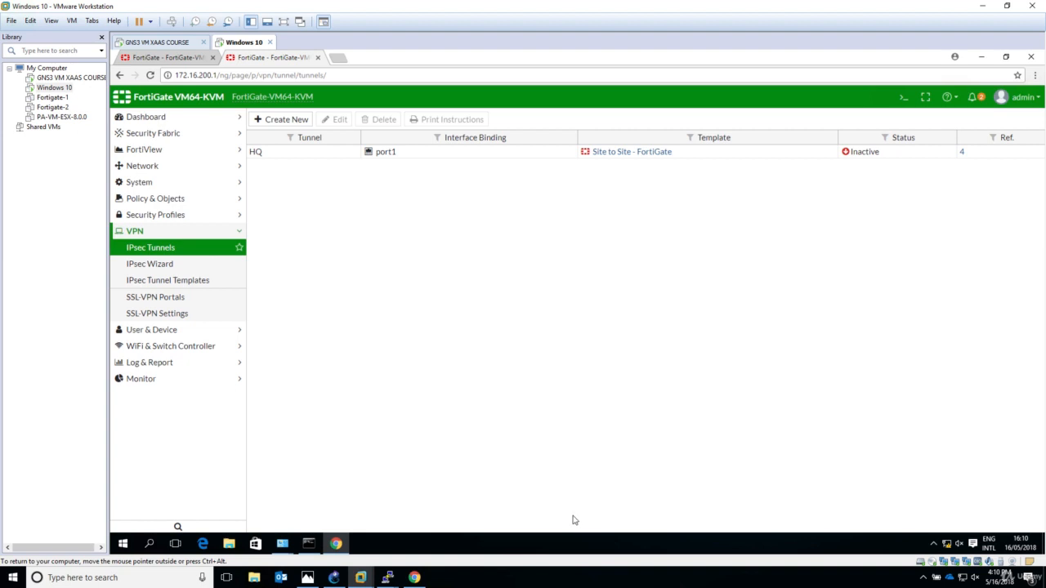
mouse_move(470, 533)
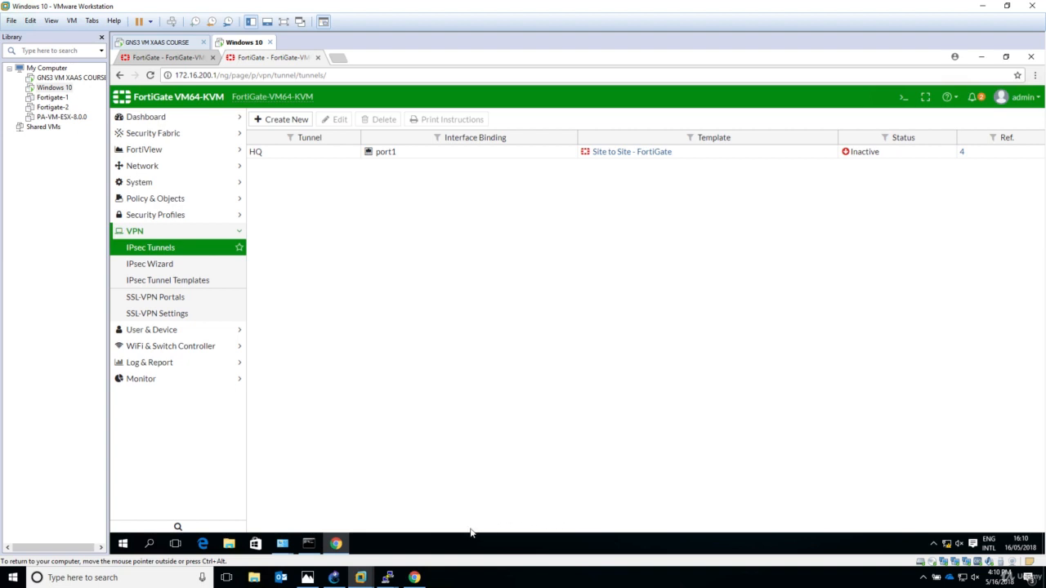
mouse_move(893, 154)
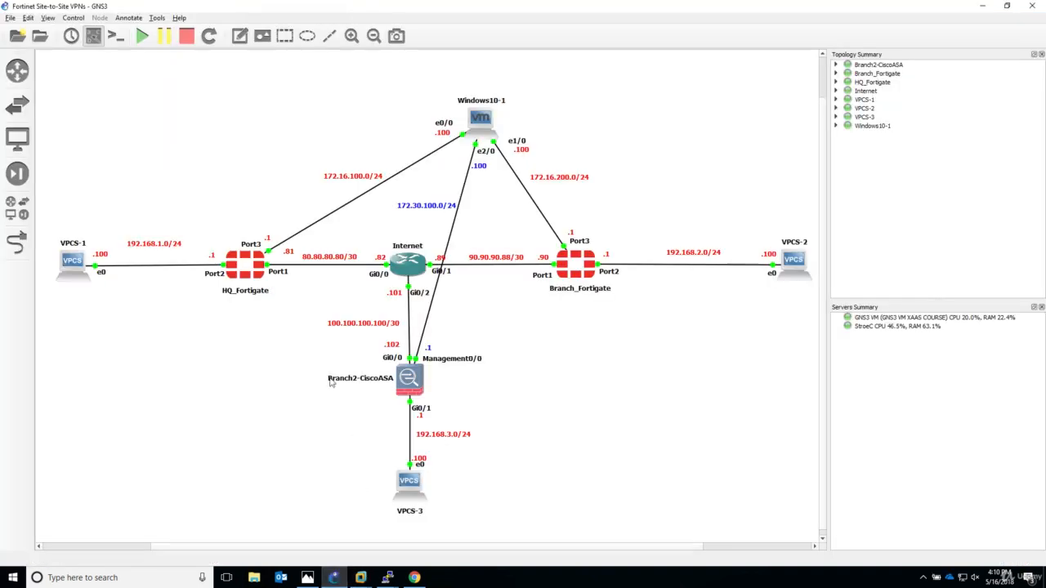
mouse_move(321, 154)
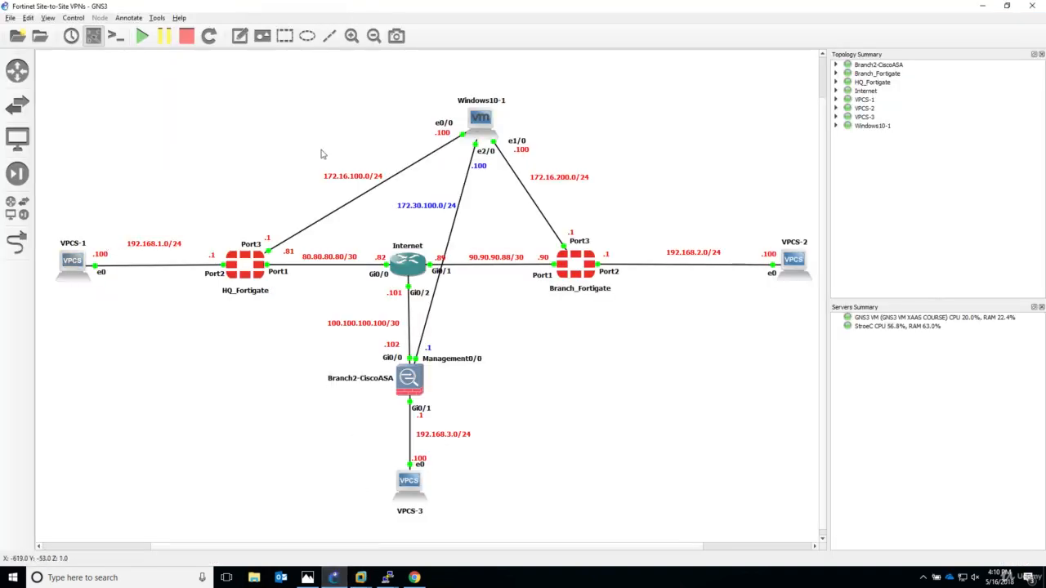
mouse_move(447, 513)
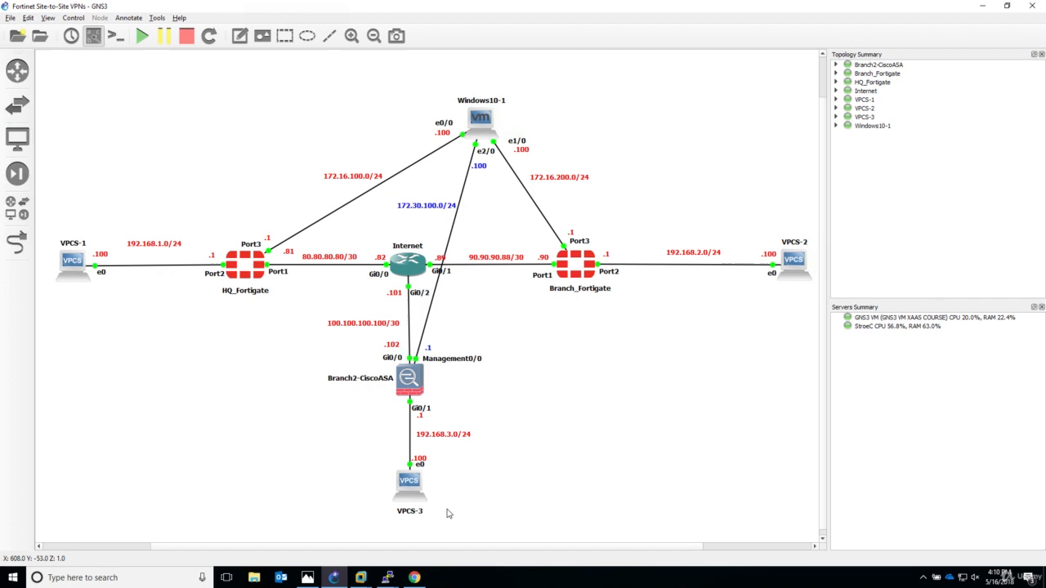
mouse_move(386, 578)
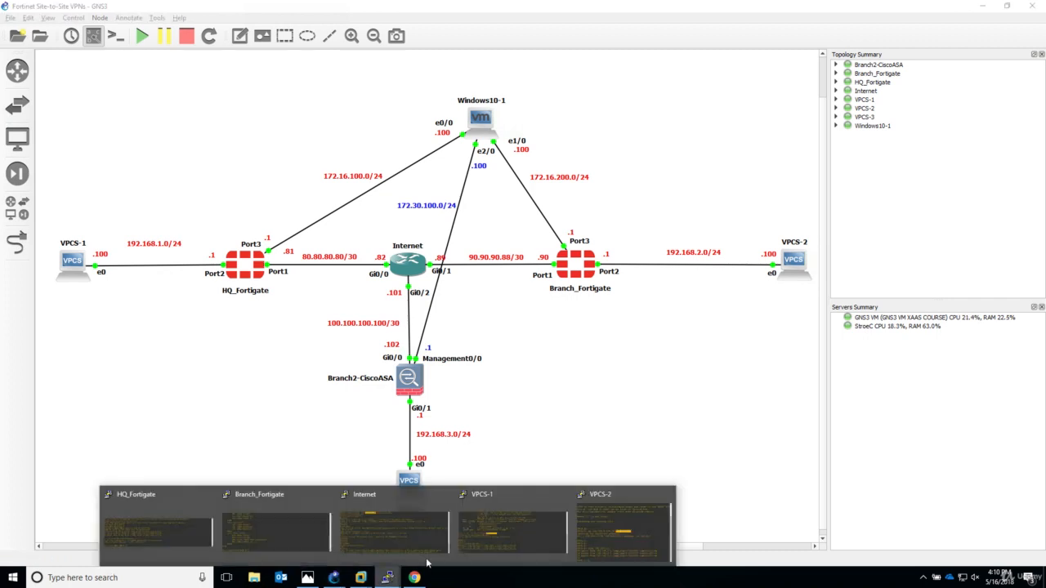
In the VPCS-1 console, run a bare ping to show its usage help
left_click(482, 531)
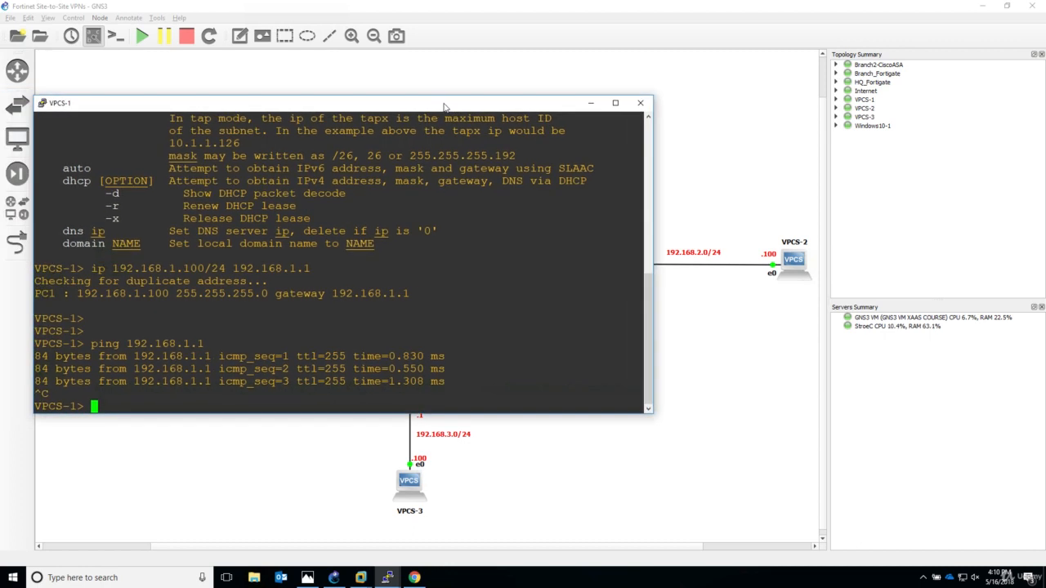
type("ping")
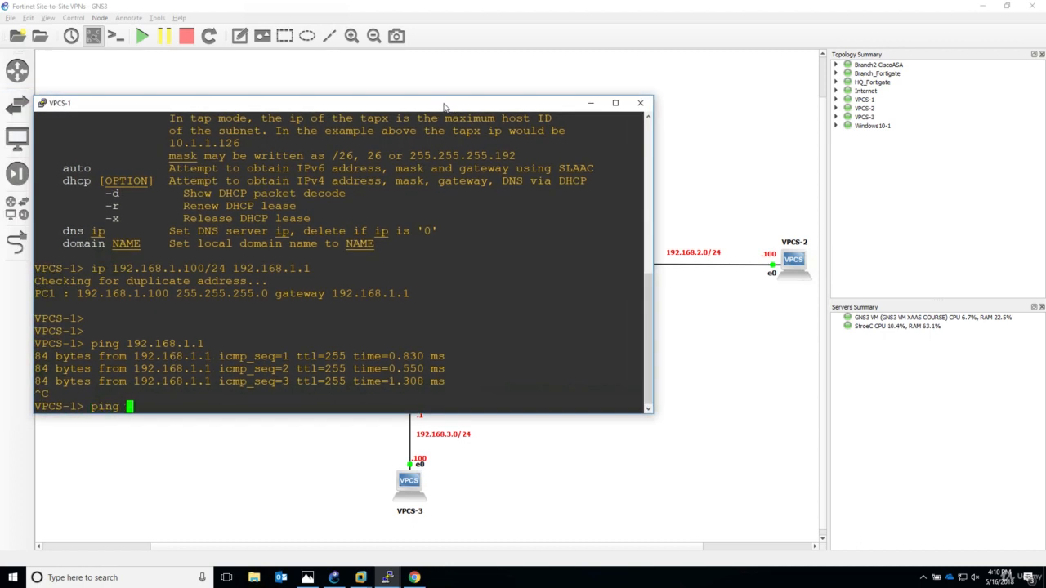
key("Return")
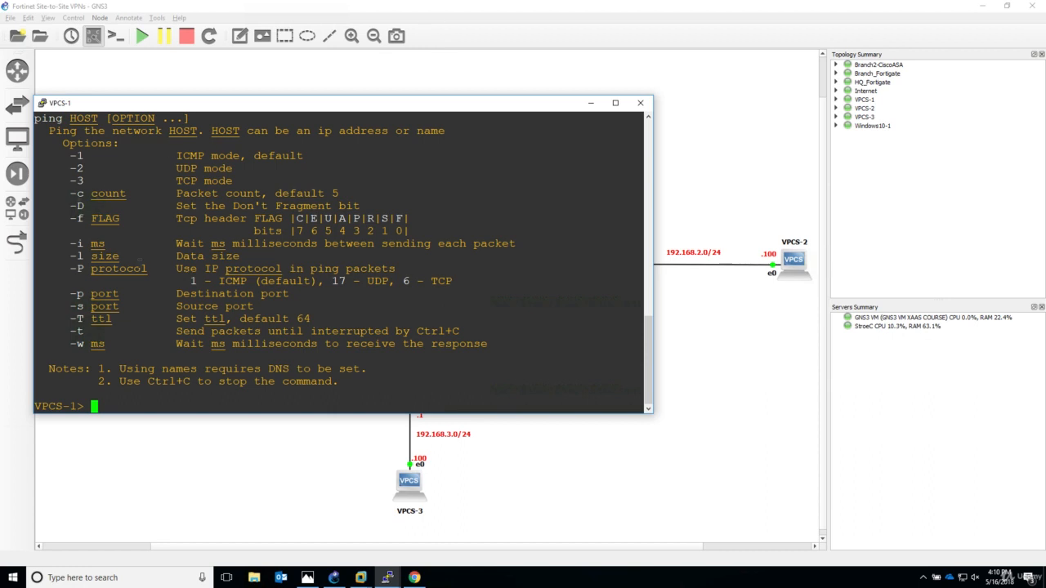
Enter 'ping -c 100 192.168.2.0', which fails to resolve -c
type("ping")
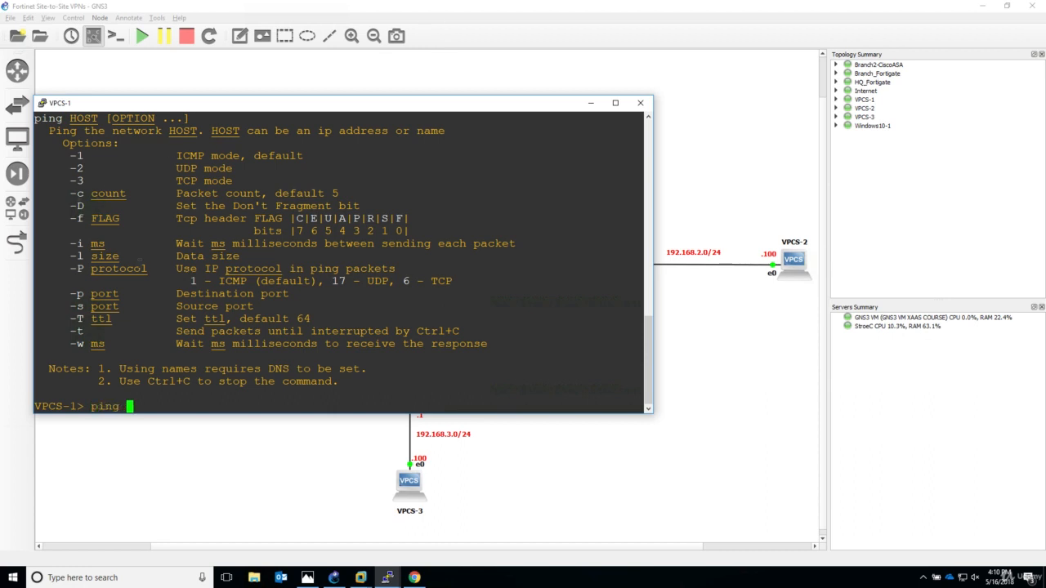
type("-c 100")
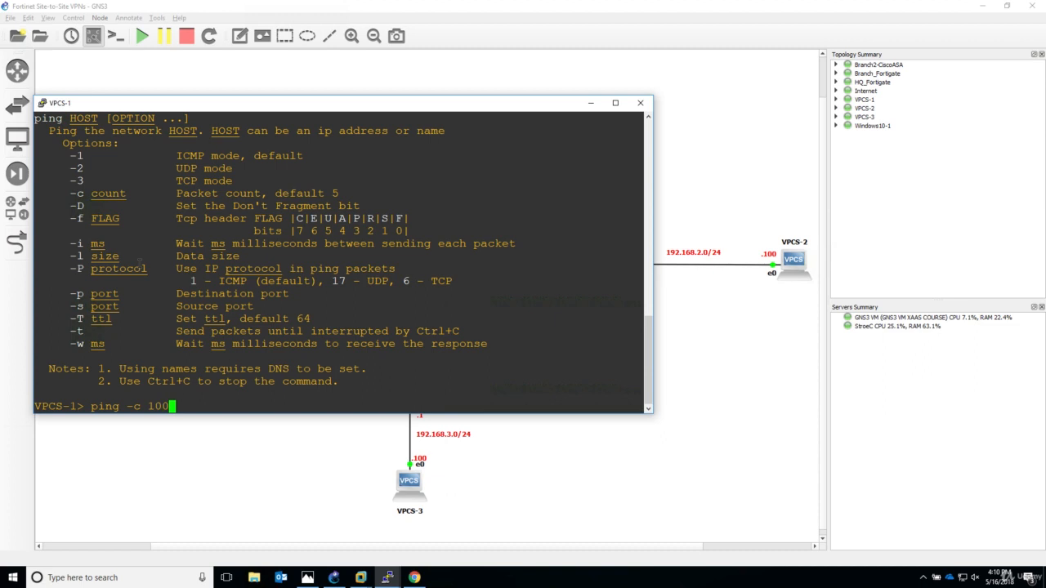
type("192")
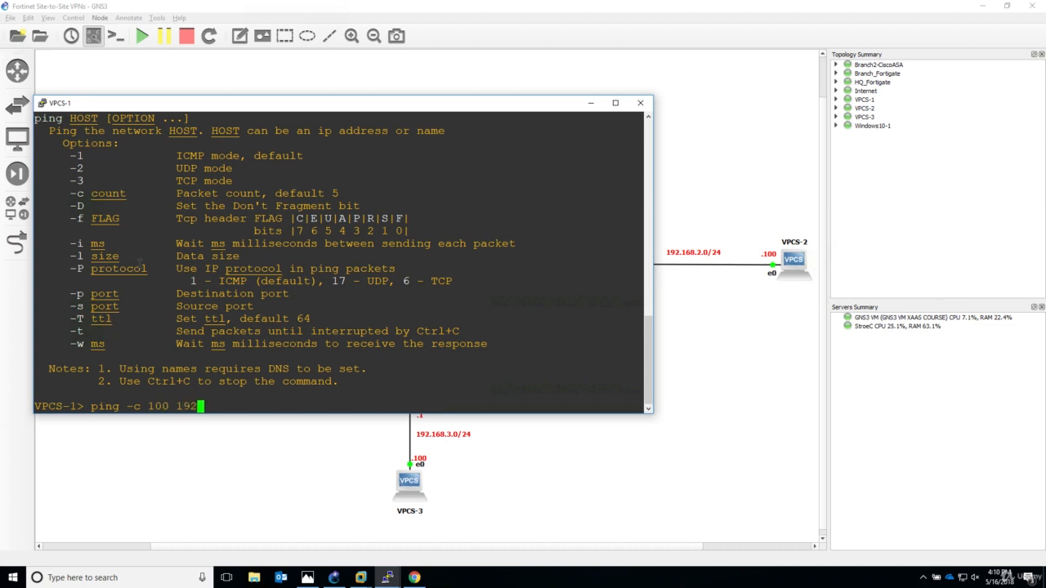
type(".168.2.0")
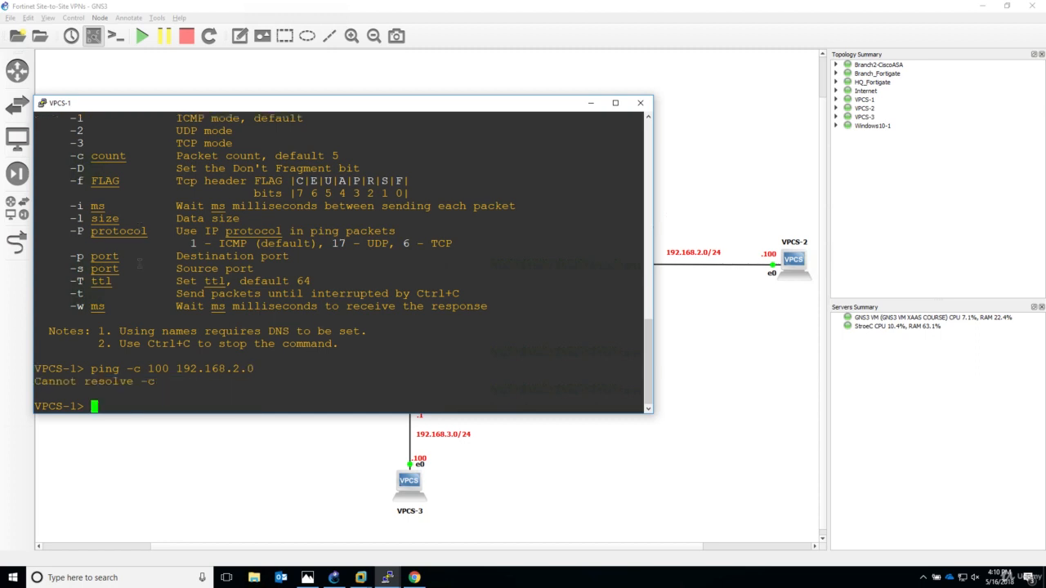
type("ping -c 100 192.168.2.0")
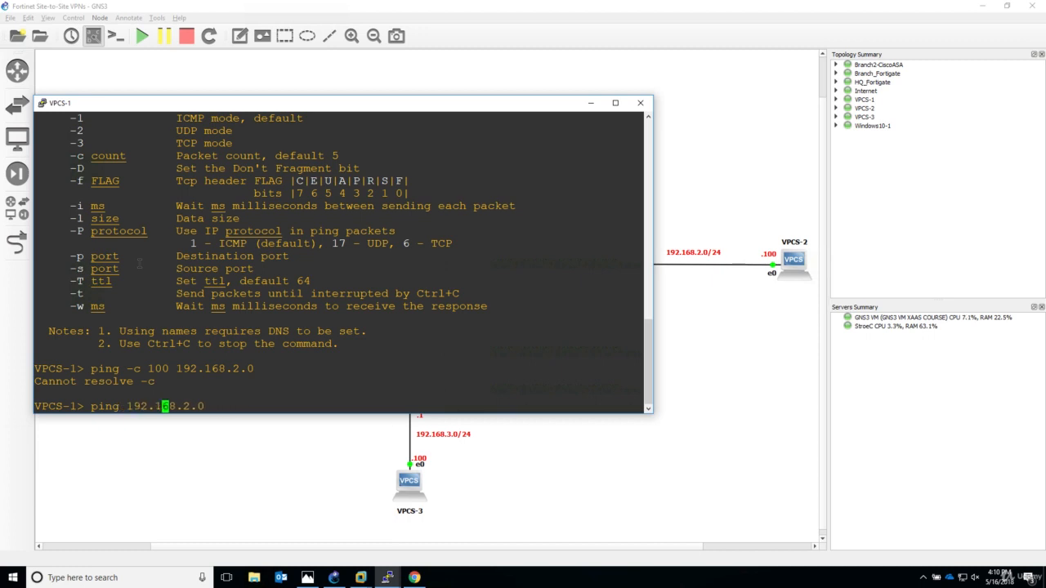
Run a 100-packet ping from VPCS-1 to 192.168.2.1
type("?")
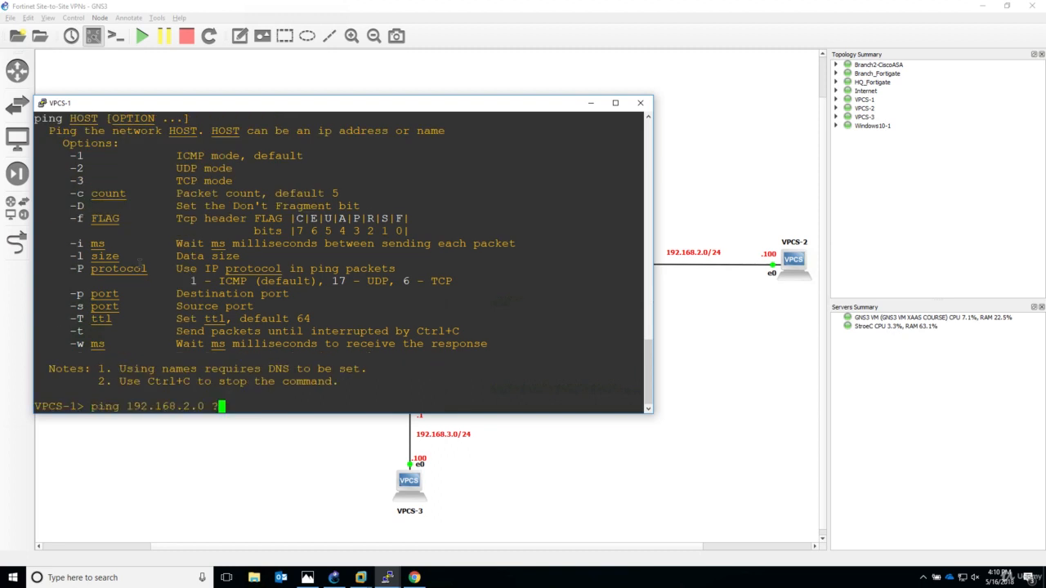
type("-c 100")
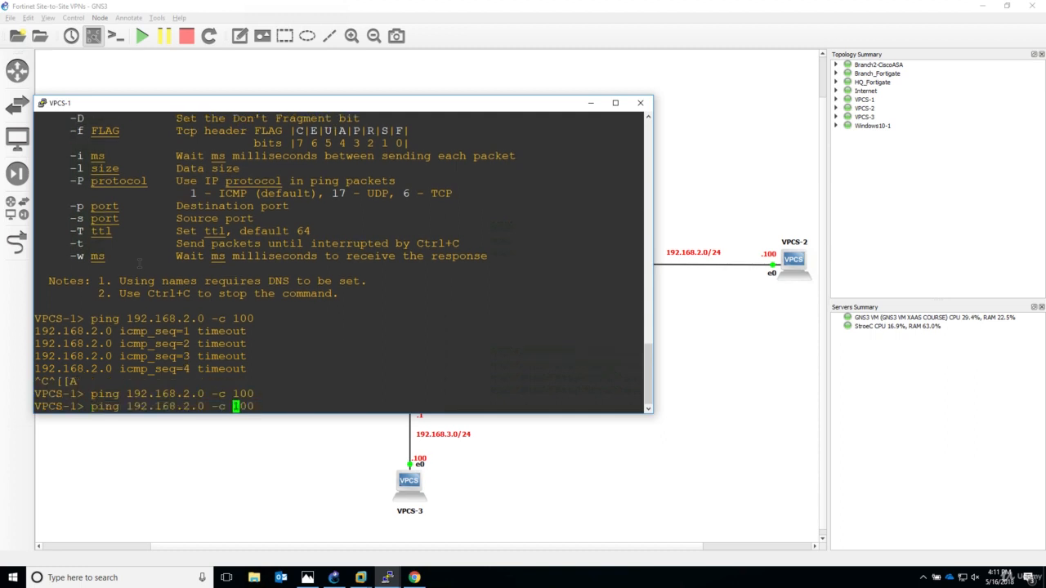
type("1")
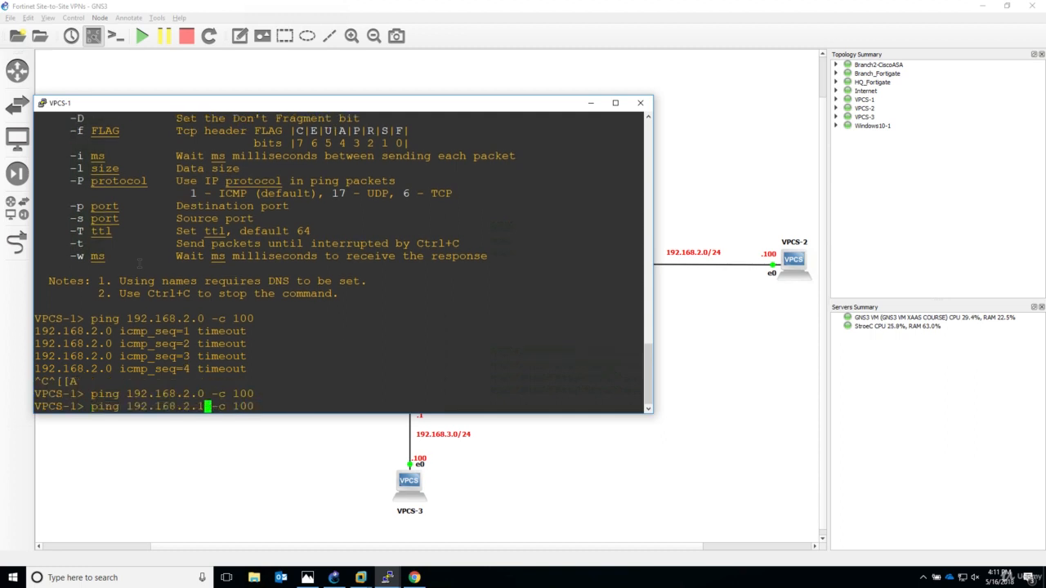
key("Return")
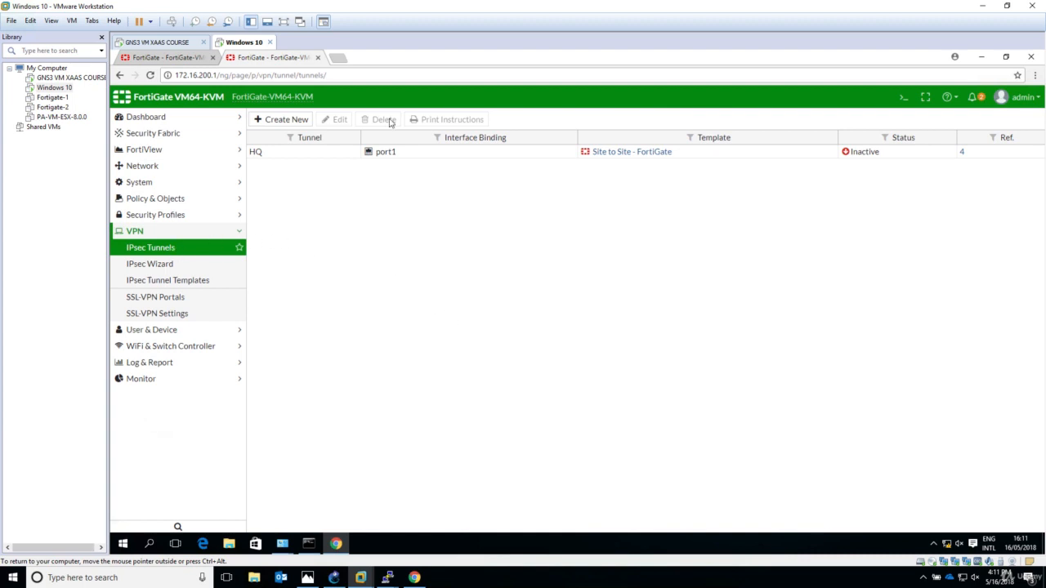
Confirm HQ tunnel Up in the tunnel list and open its IPsec monitor
left_click(149, 263)
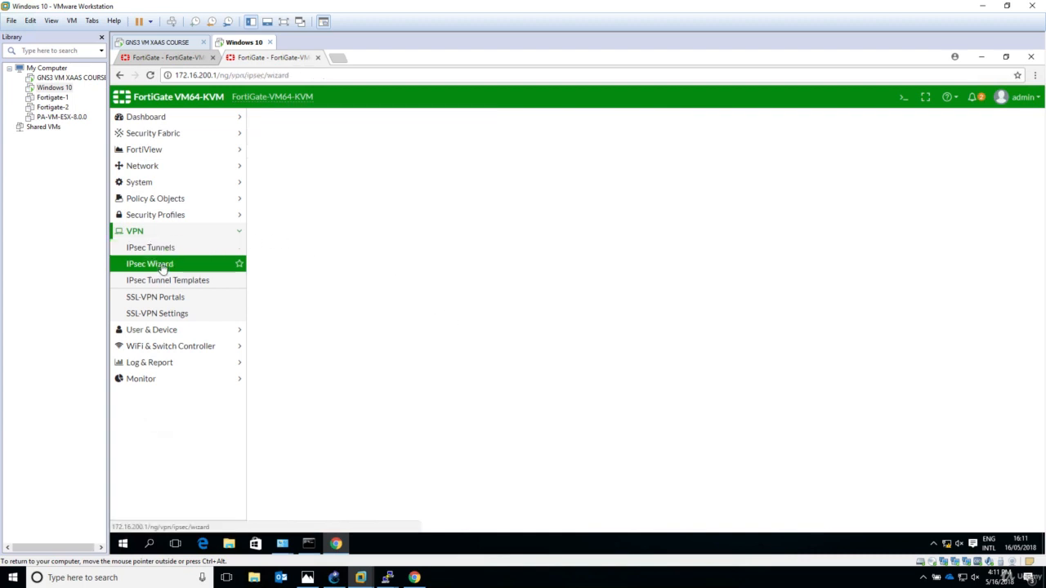
left_click(150, 247)
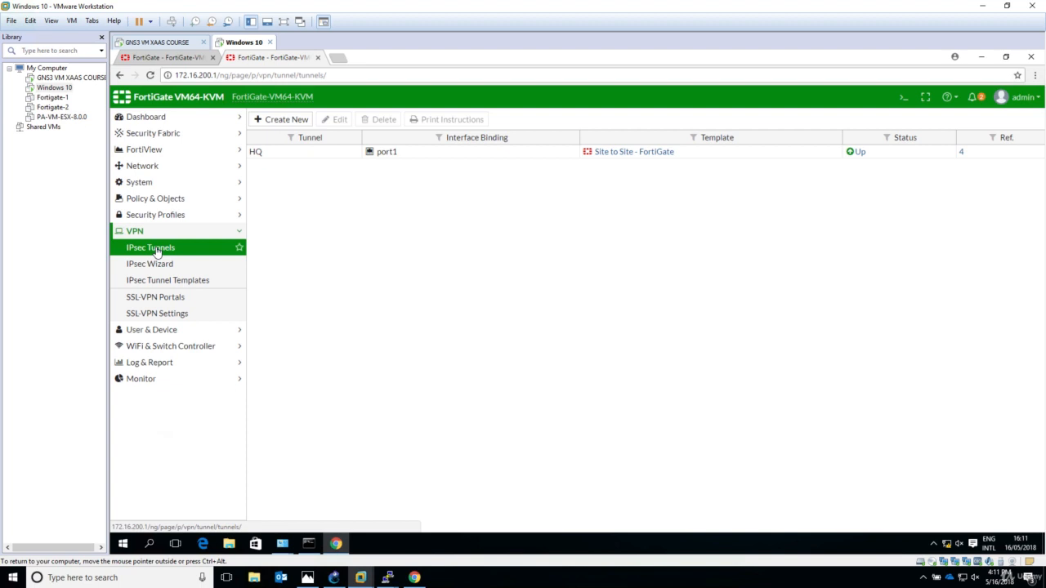
left_click(857, 151)
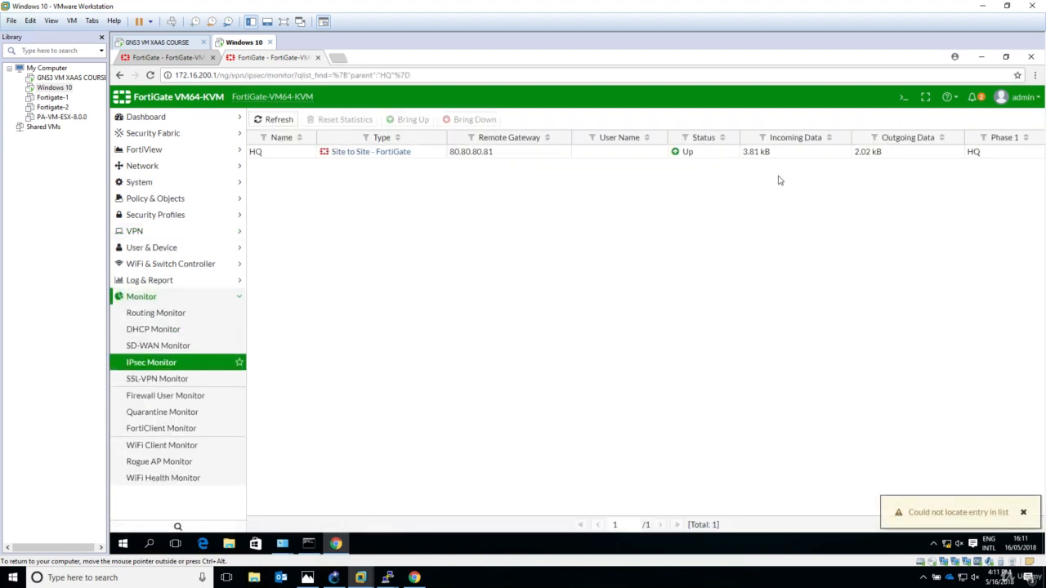
mouse_move(265, 342)
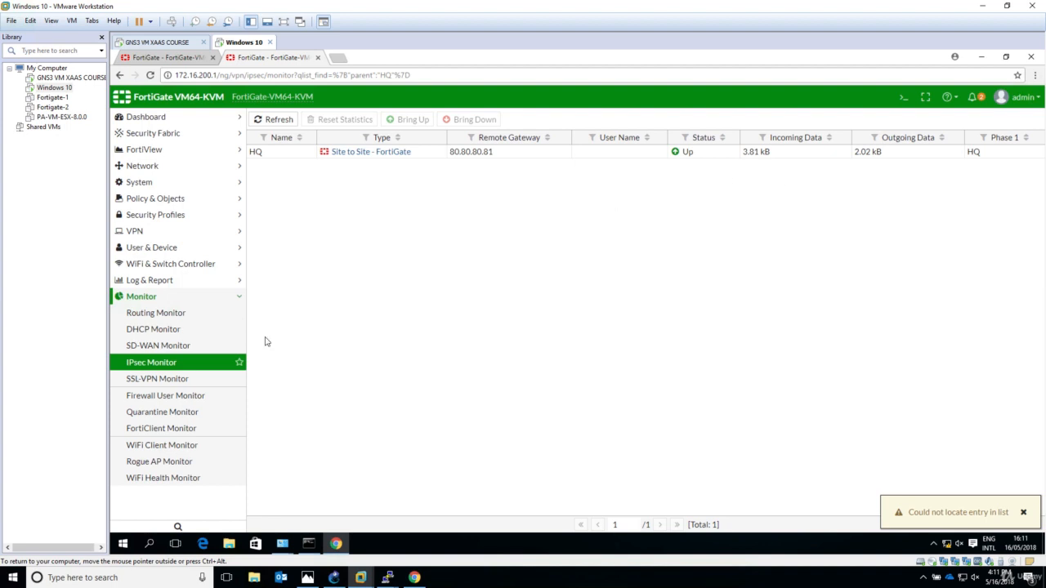
mouse_move(155, 312)
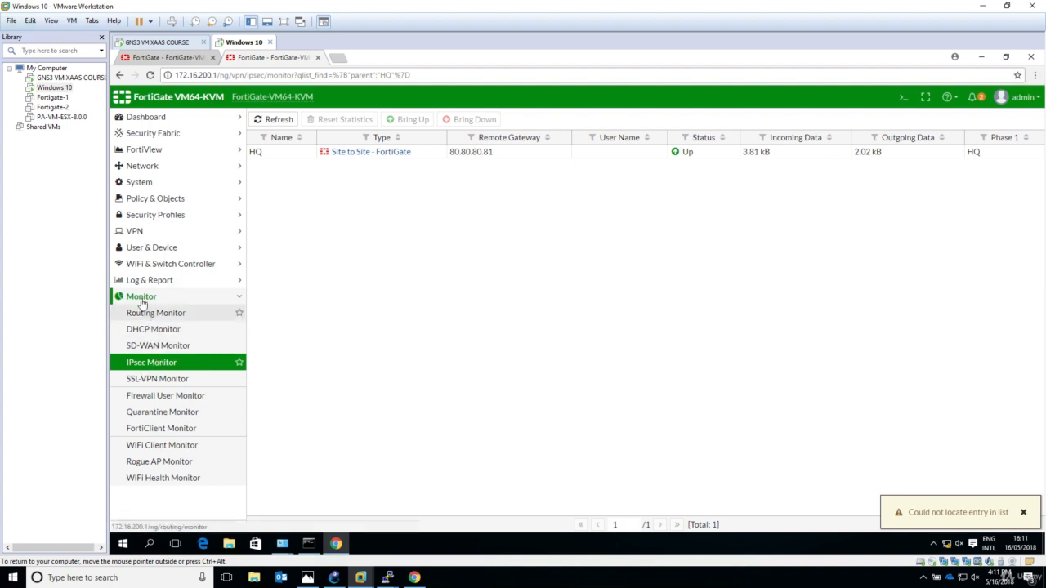
mouse_move(135, 231)
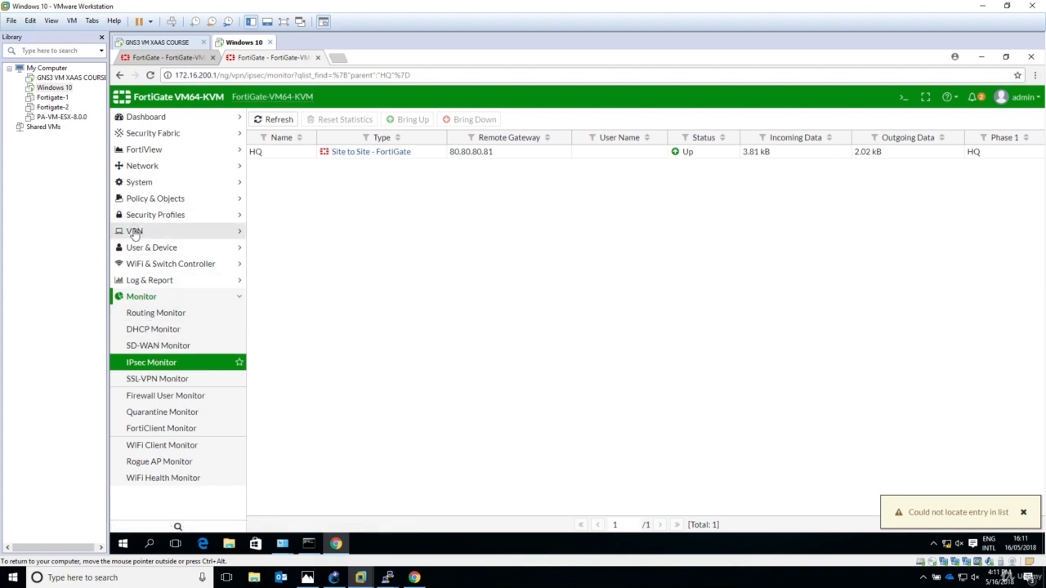
Return to the tunnel list and reopen the HQ monitor to watch data totals grow
left_click(134, 230)
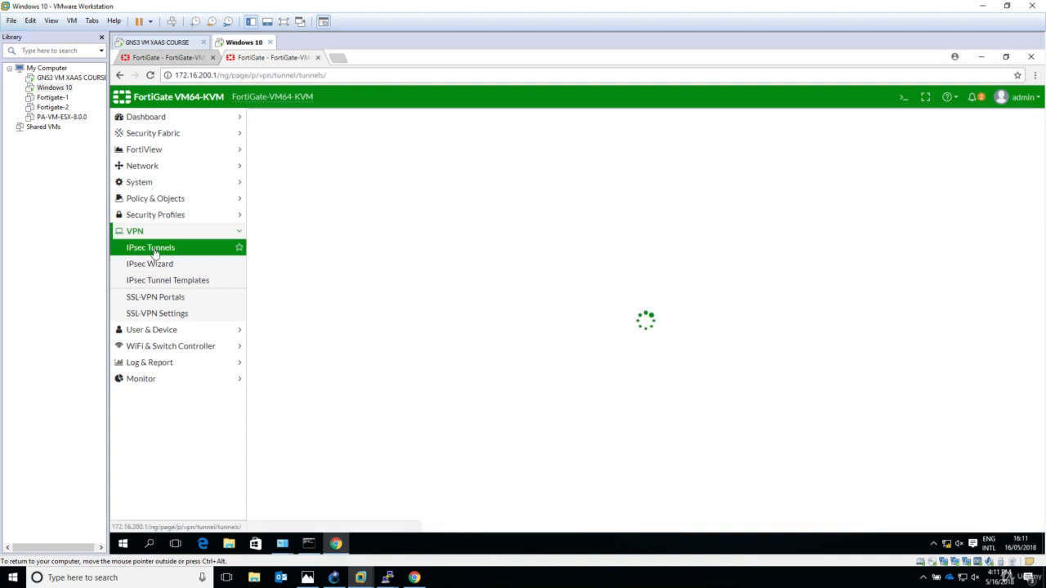
left_click(150, 247)
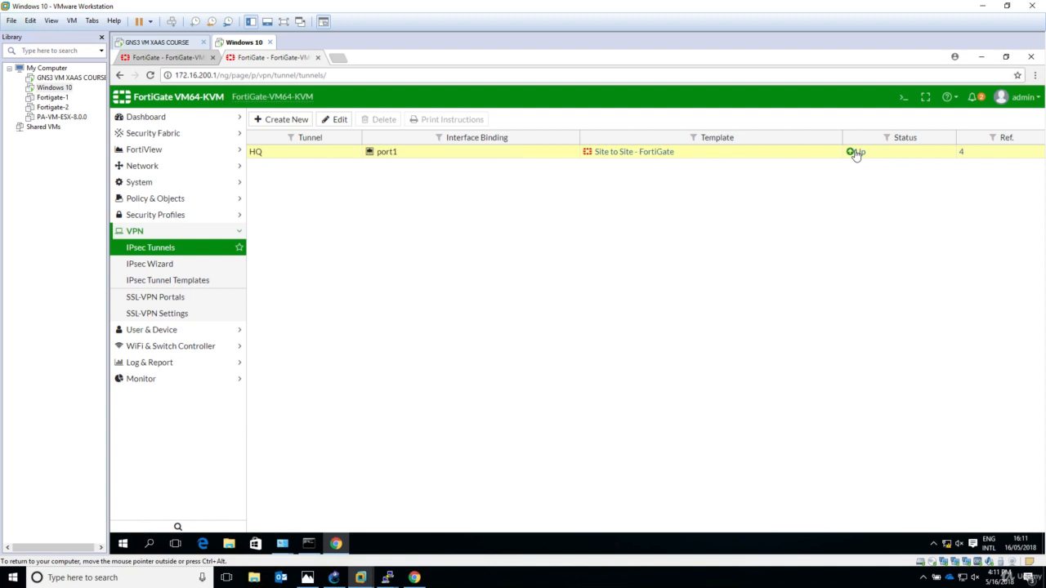
left_click(856, 152)
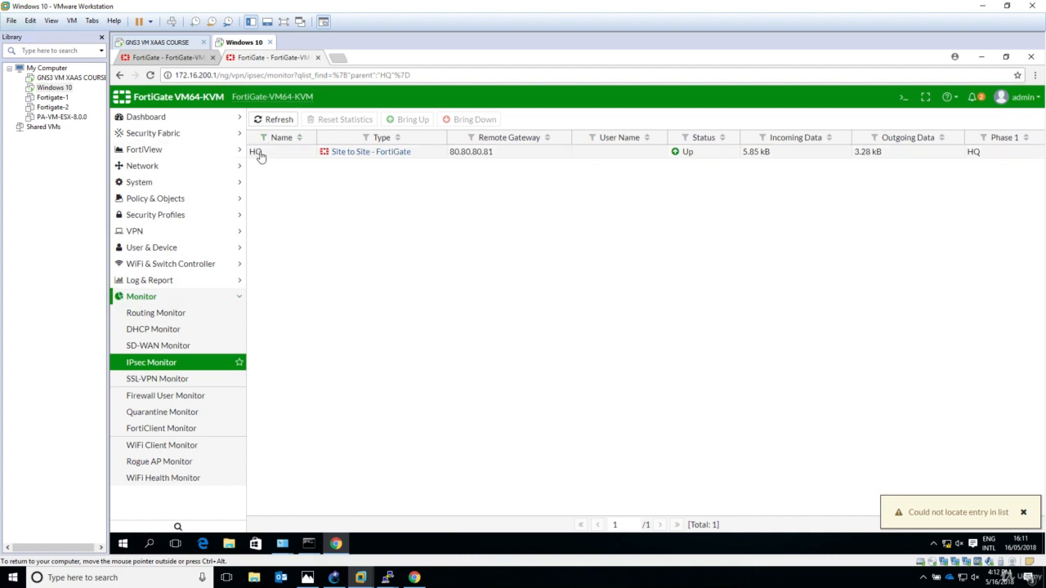
mouse_move(453, 166)
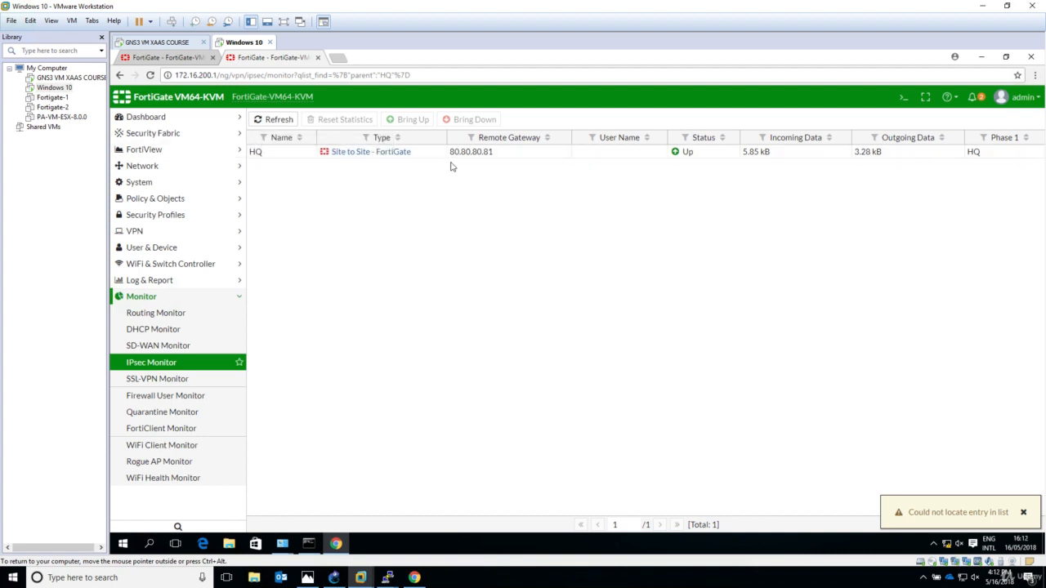
mouse_move(699, 161)
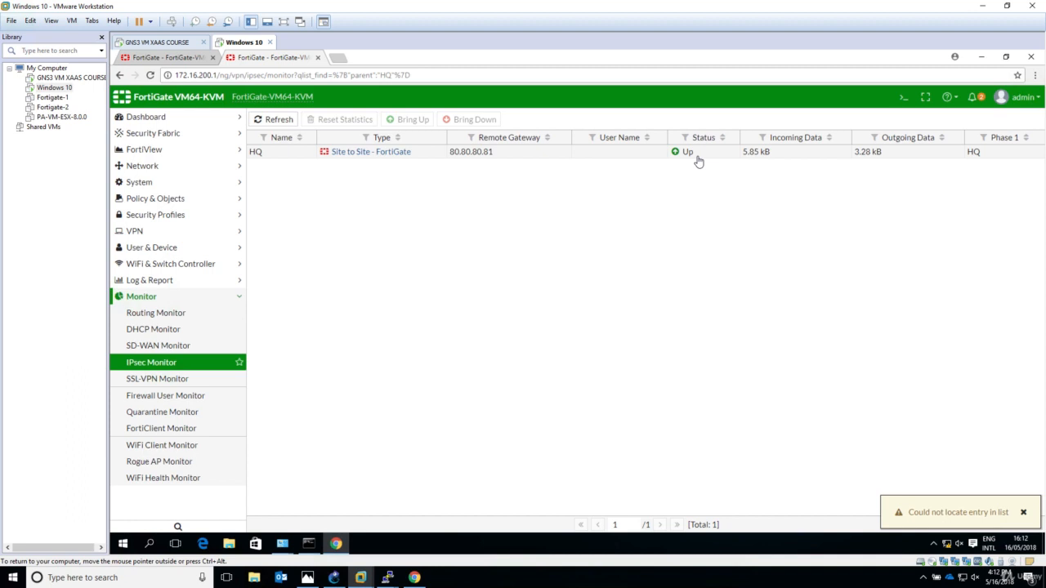
mouse_move(895, 155)
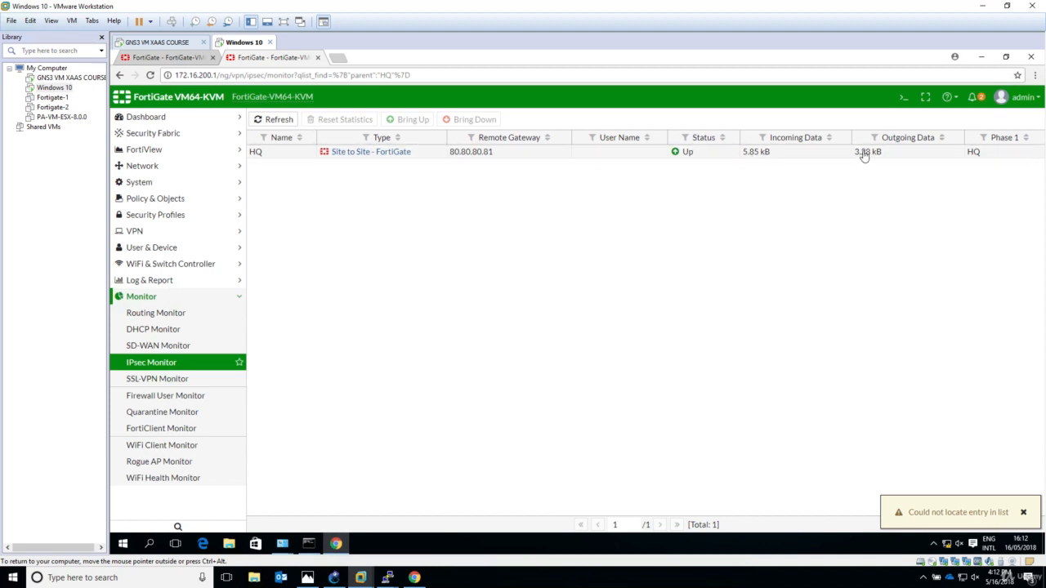
mouse_move(896, 339)
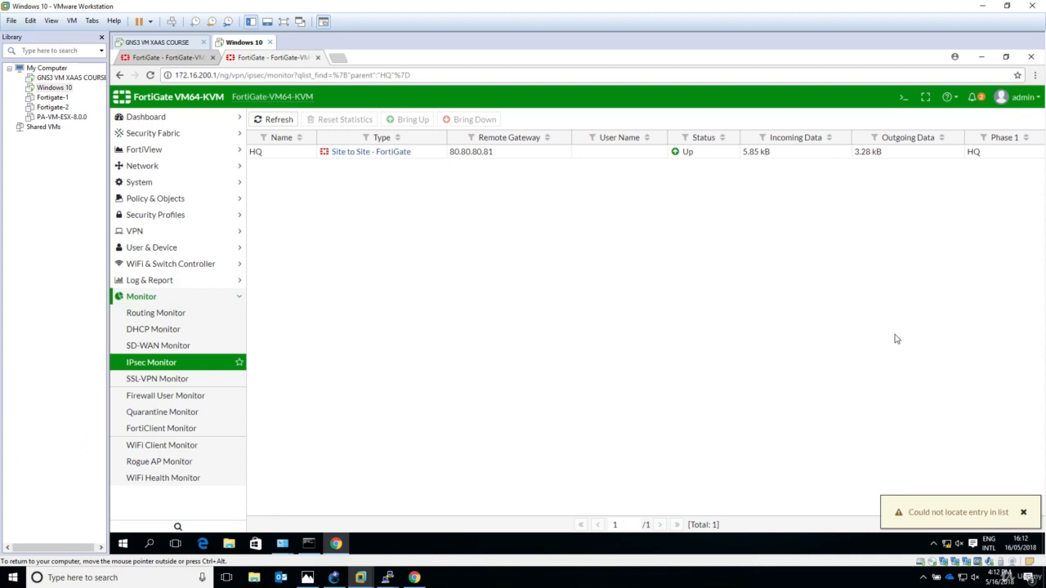
mouse_move(400, 415)
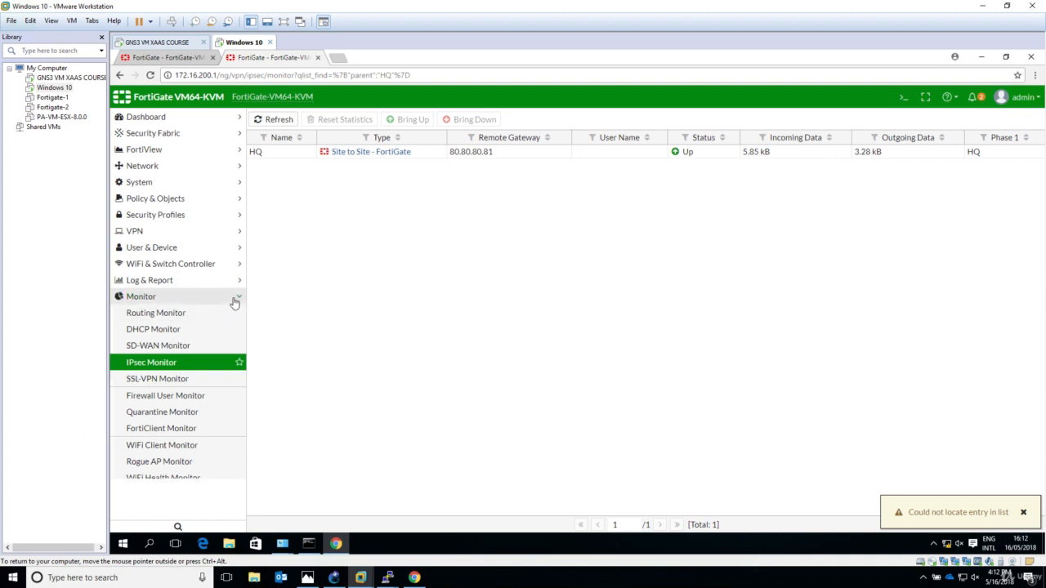
Open the VPN Events log under Log & Report
left_click(141, 296)
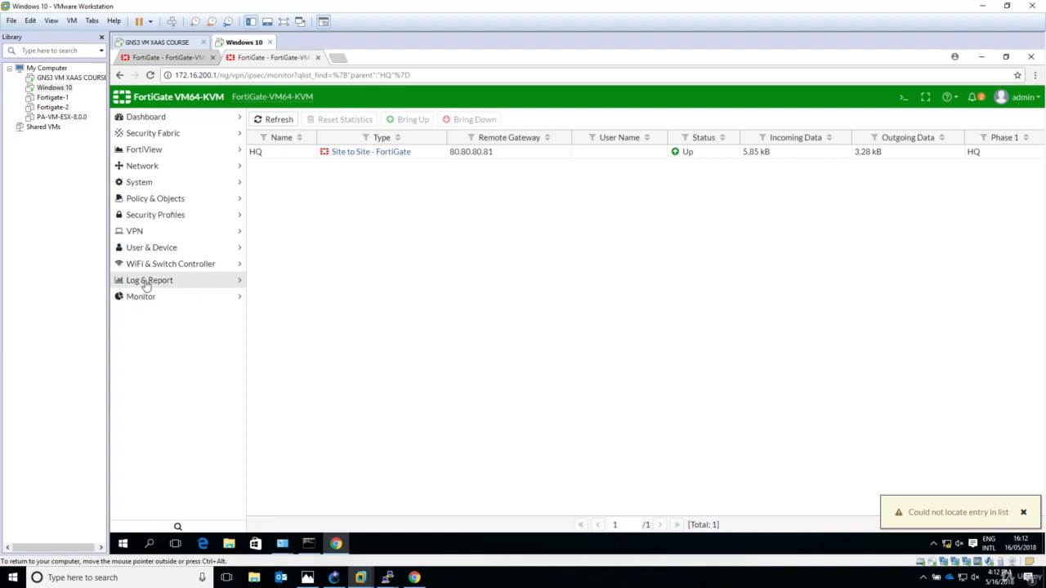
left_click(149, 279)
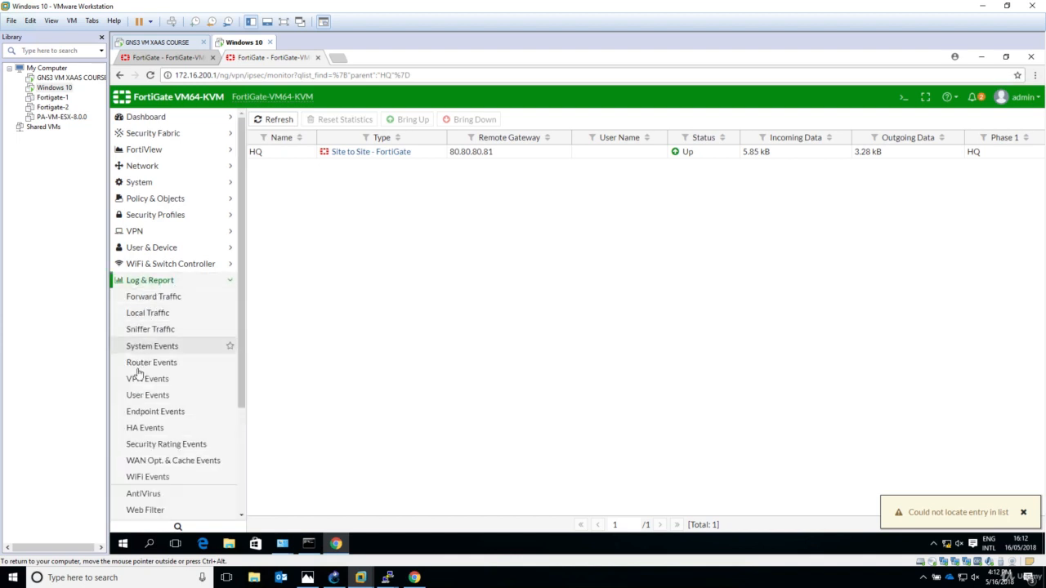
left_click(147, 378)
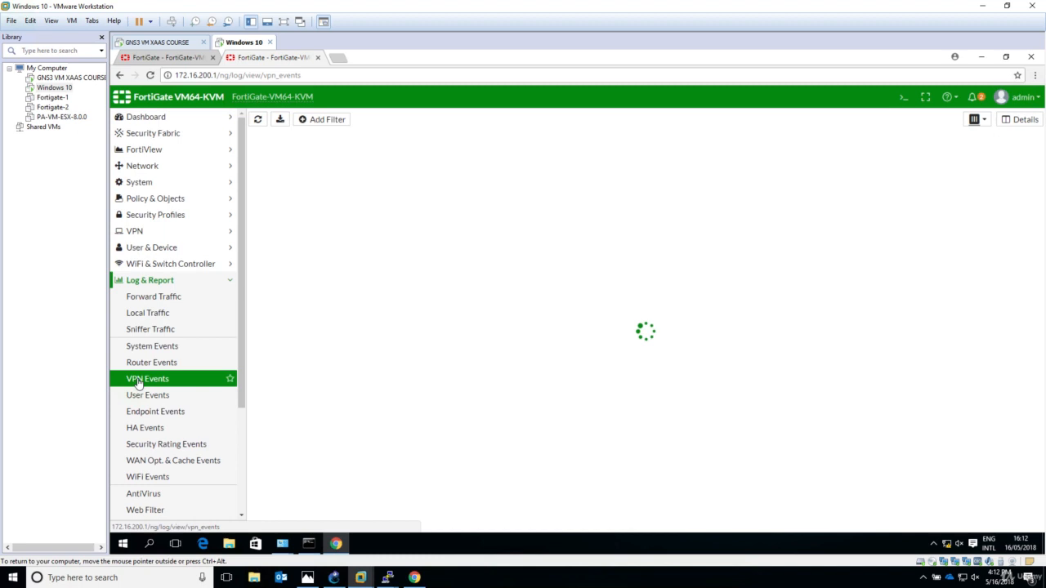
mouse_move(493, 290)
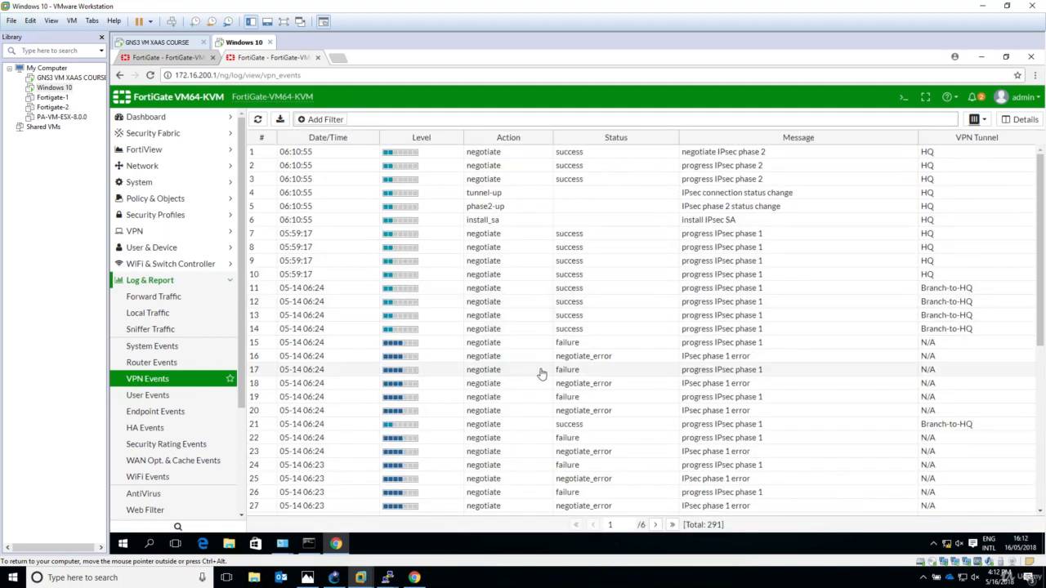
Scroll through the HQ tunnel-up, phase 2 up and install SA entries
scroll("down", 3)
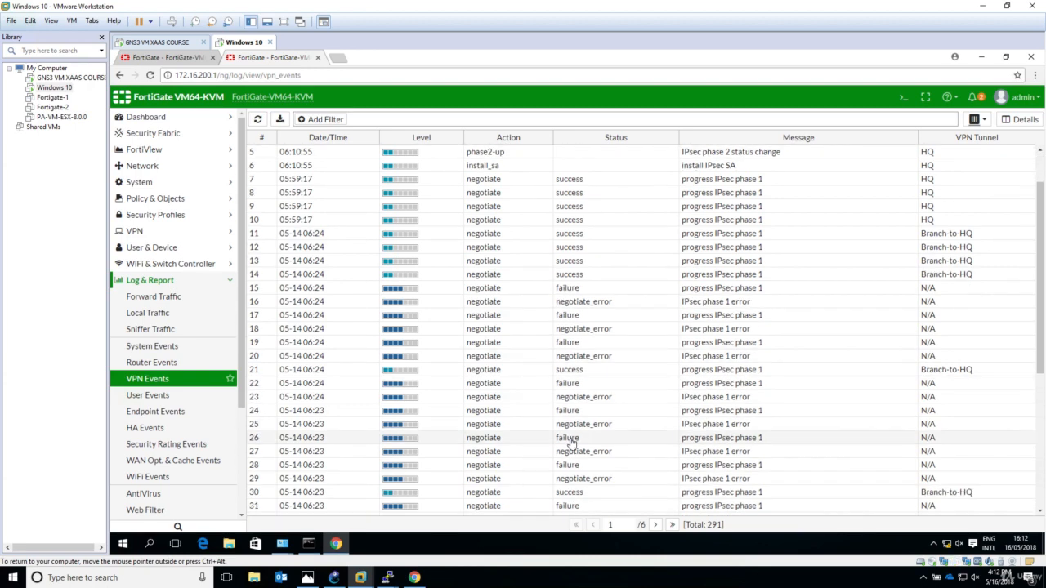
scroll("down", 3)
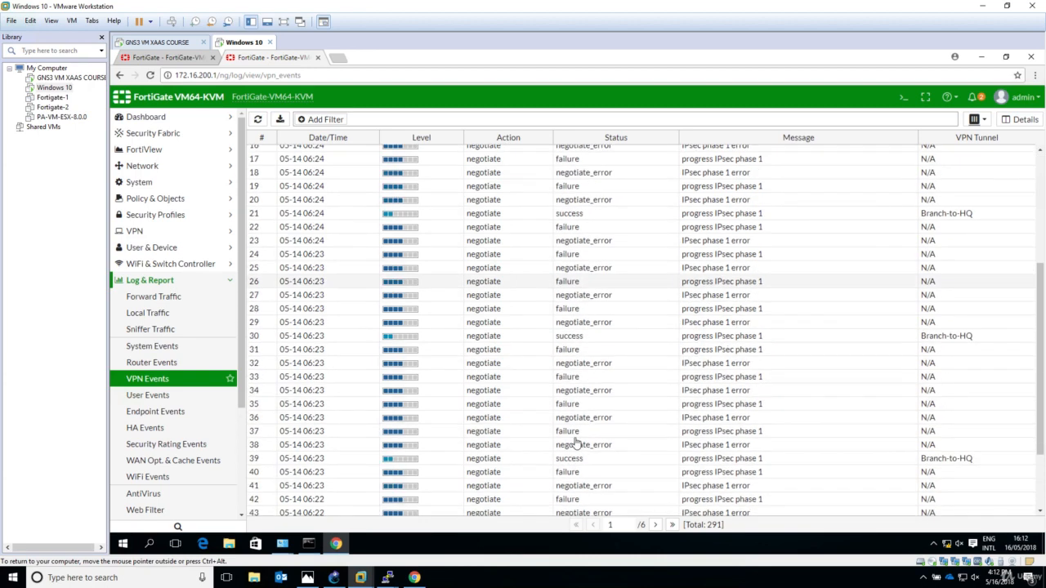
scroll("down", 3)
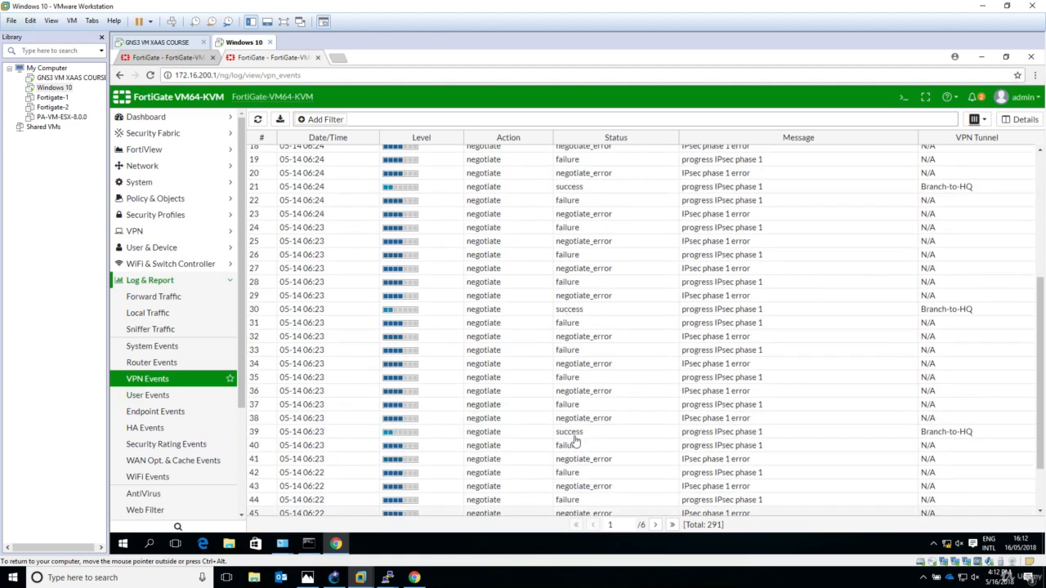
scroll("up", 3)
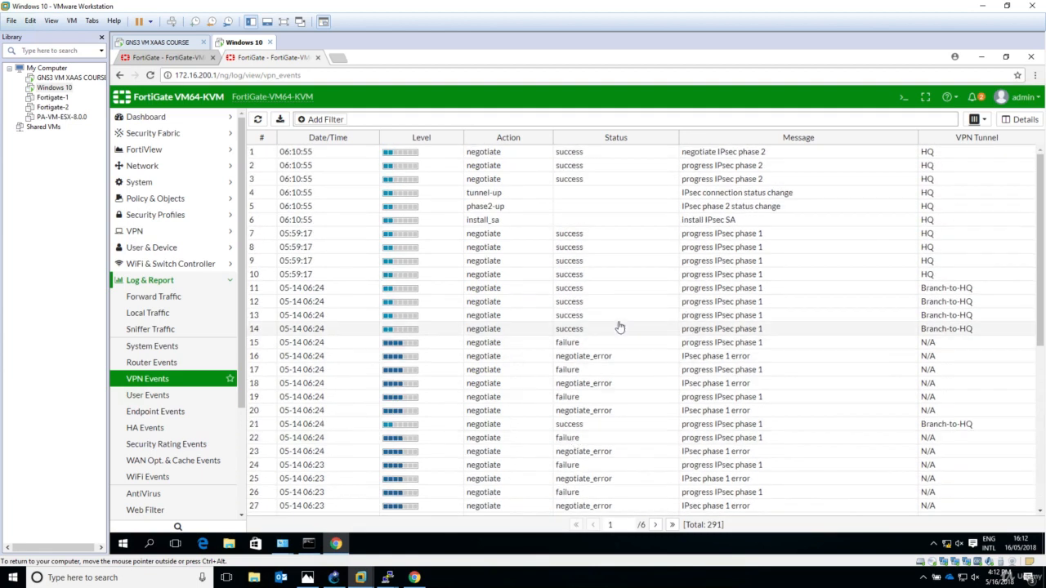
mouse_move(561, 335)
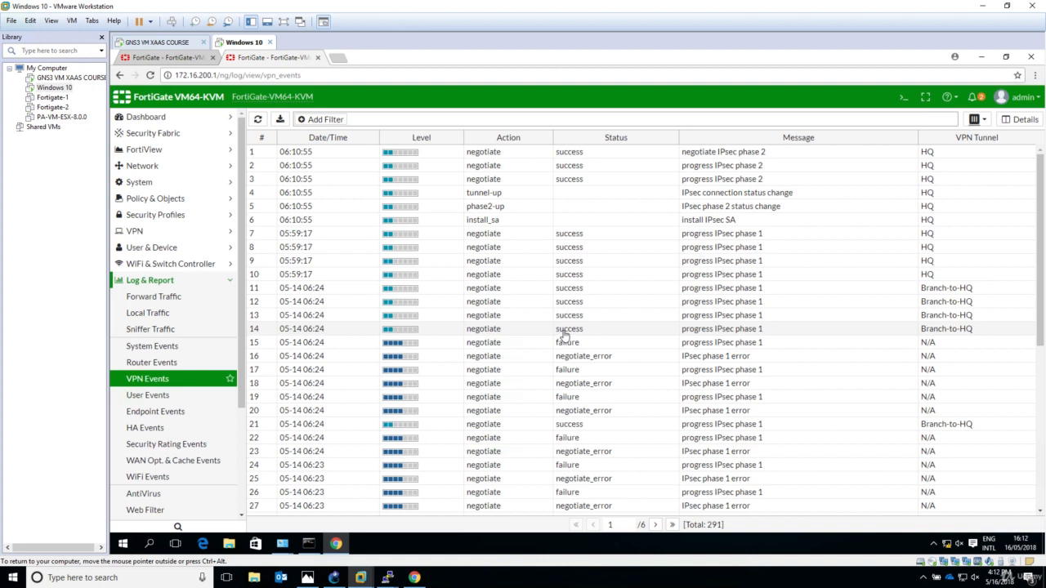
mouse_move(854, 278)
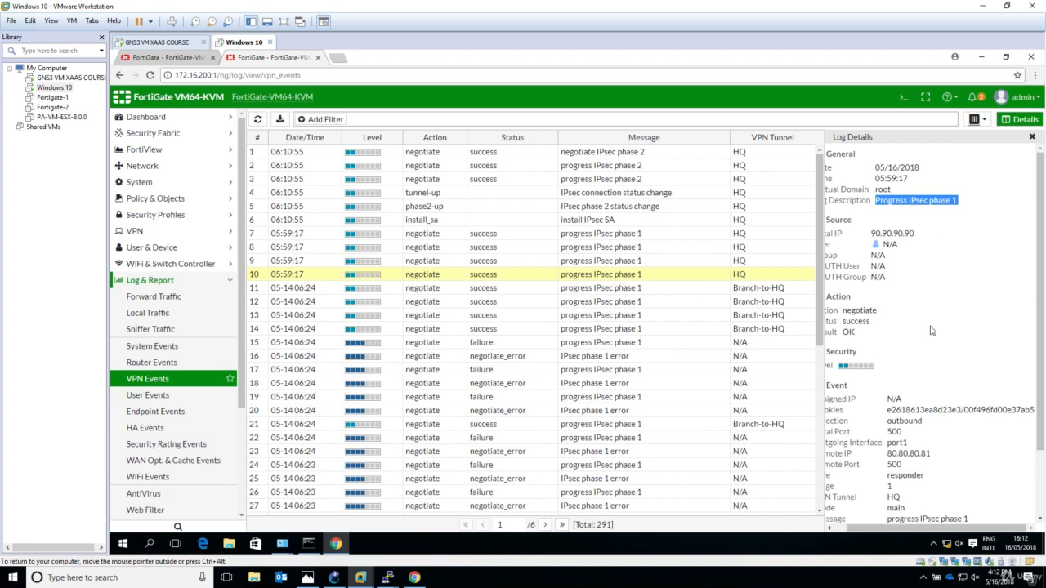
Highlight remote port 500 and the phase 1 progress message, then view the earlier phase 1 entry
scroll("down", 3)
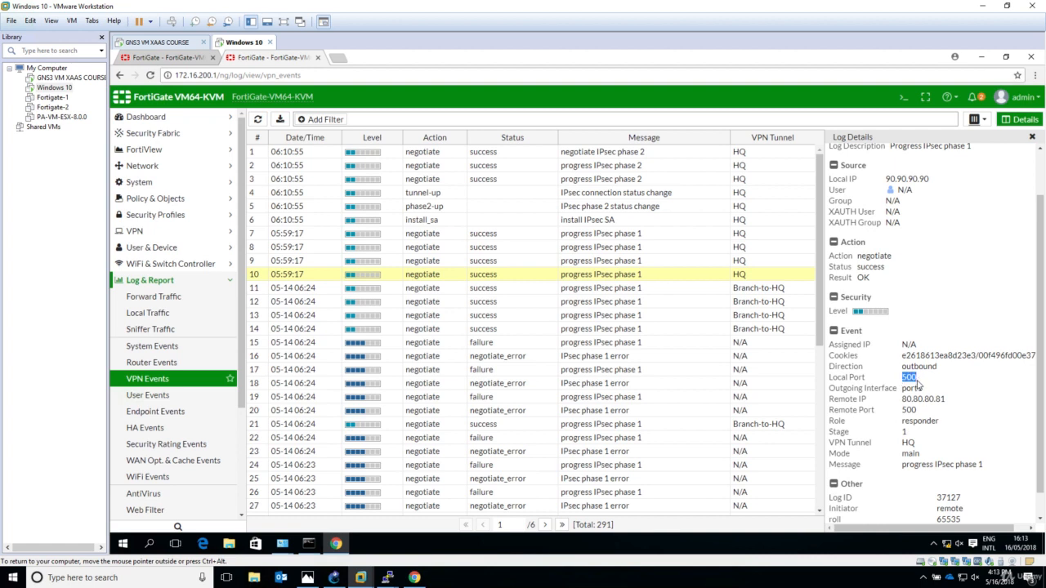
double_click(923, 399)
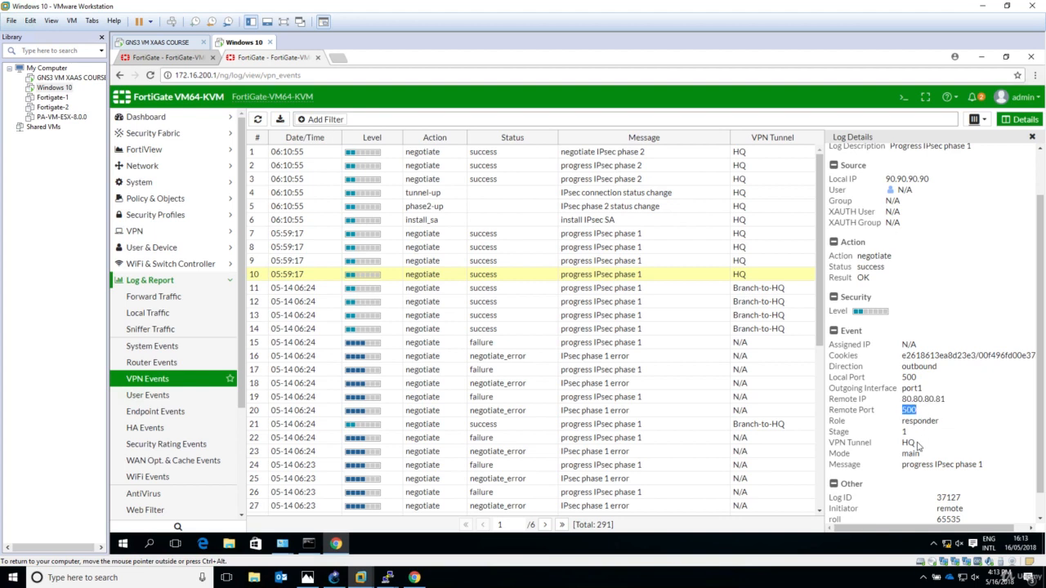
scroll("down", 3)
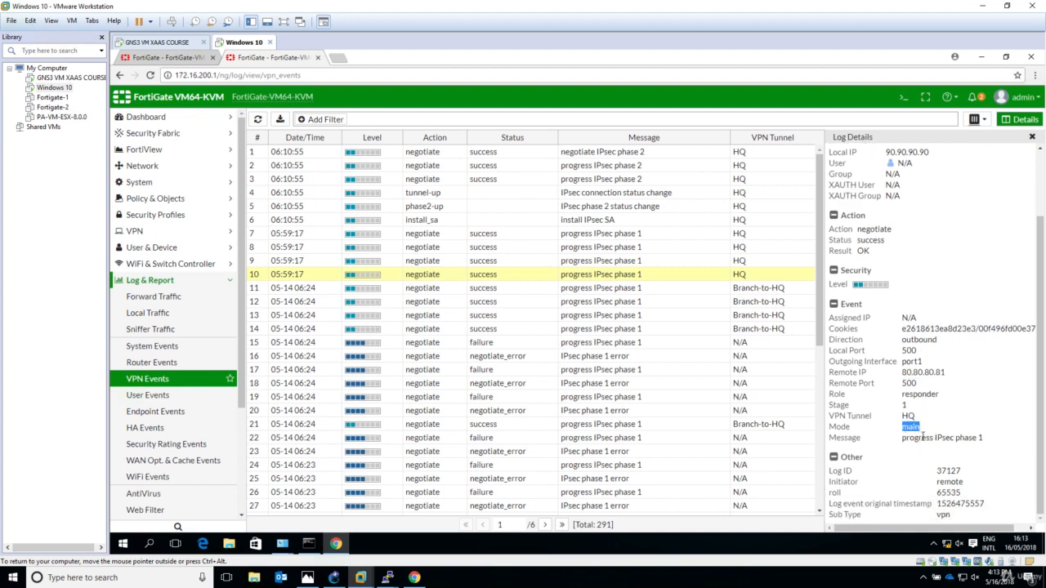
double_click(942, 437)
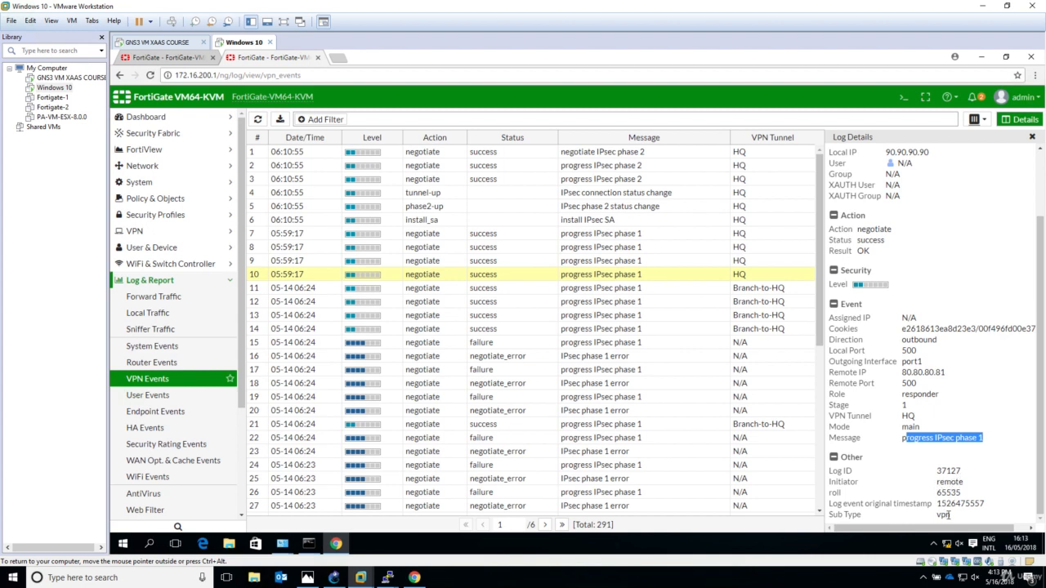
left_click(600, 259)
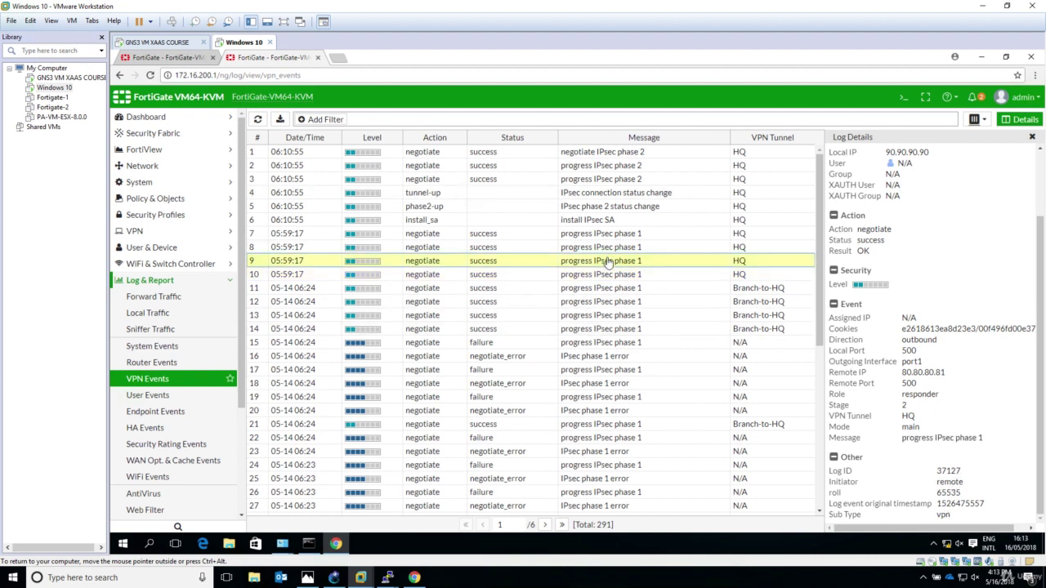
Review the install SA and phase 2 up entries, then close the details pane
left_click(601, 219)
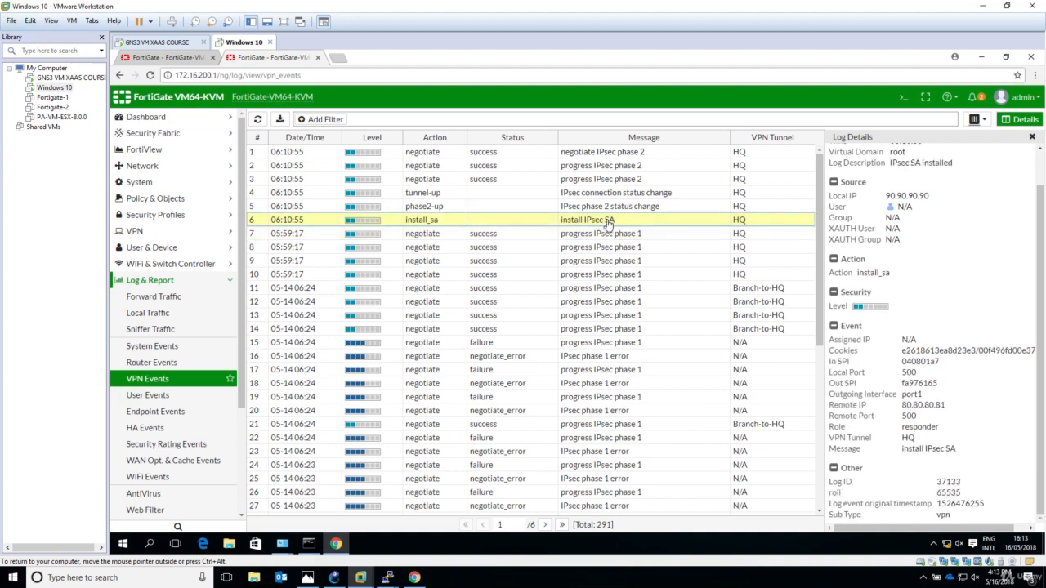
mouse_move(617, 206)
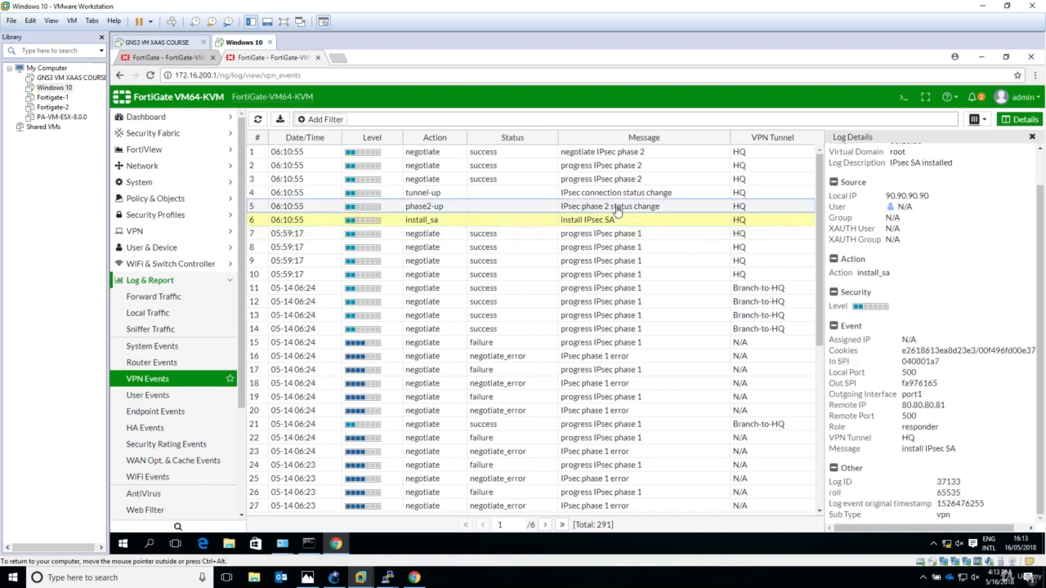
left_click(609, 206)
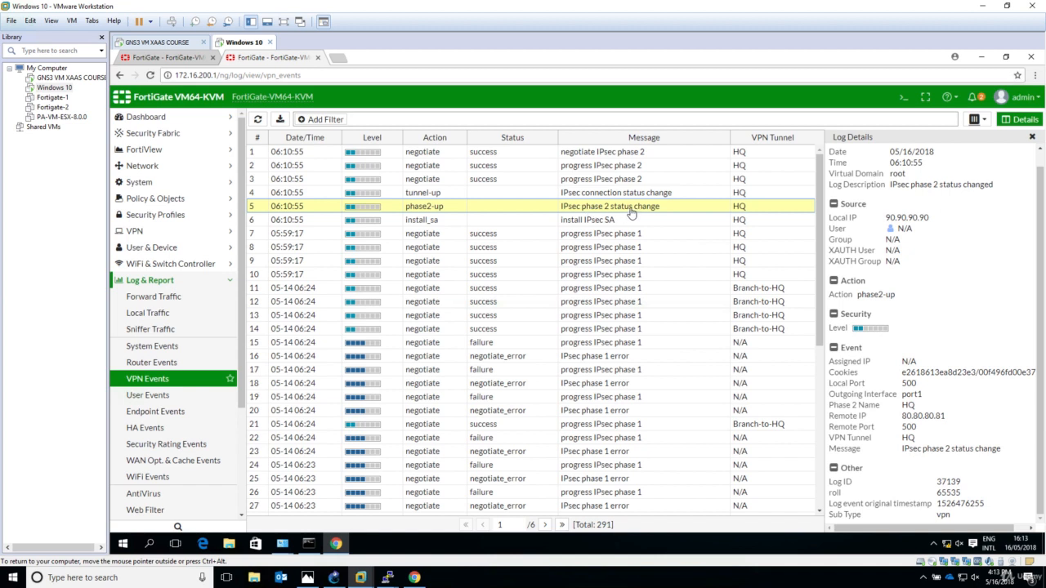
mouse_move(954, 365)
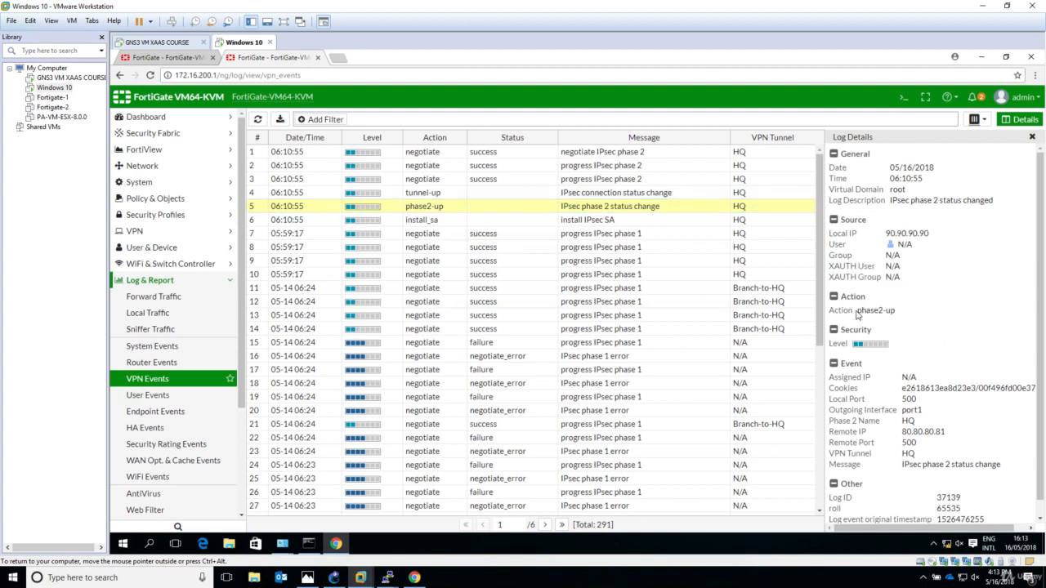
double_click(876, 310)
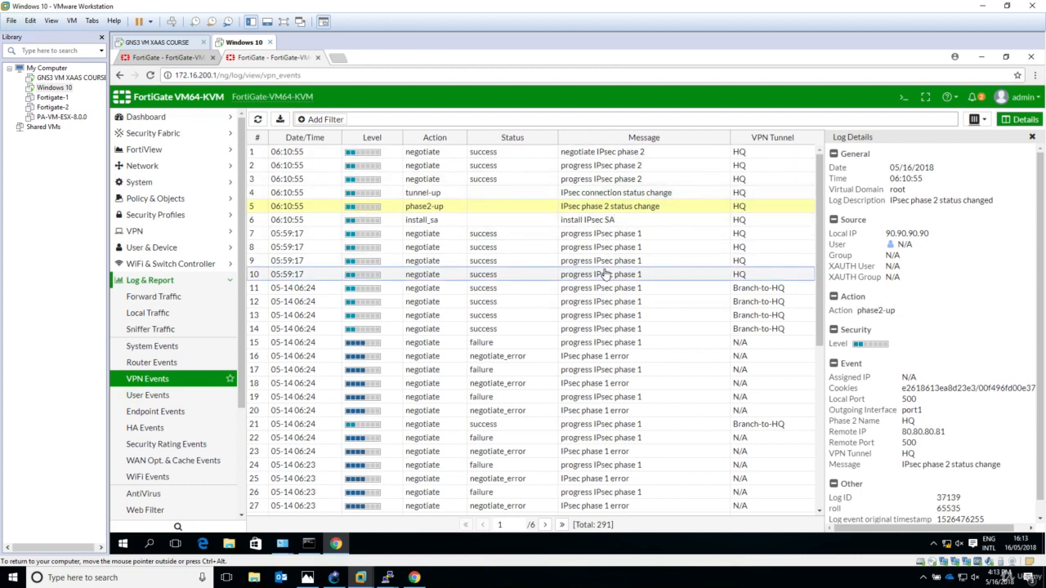
left_click(1019, 119)
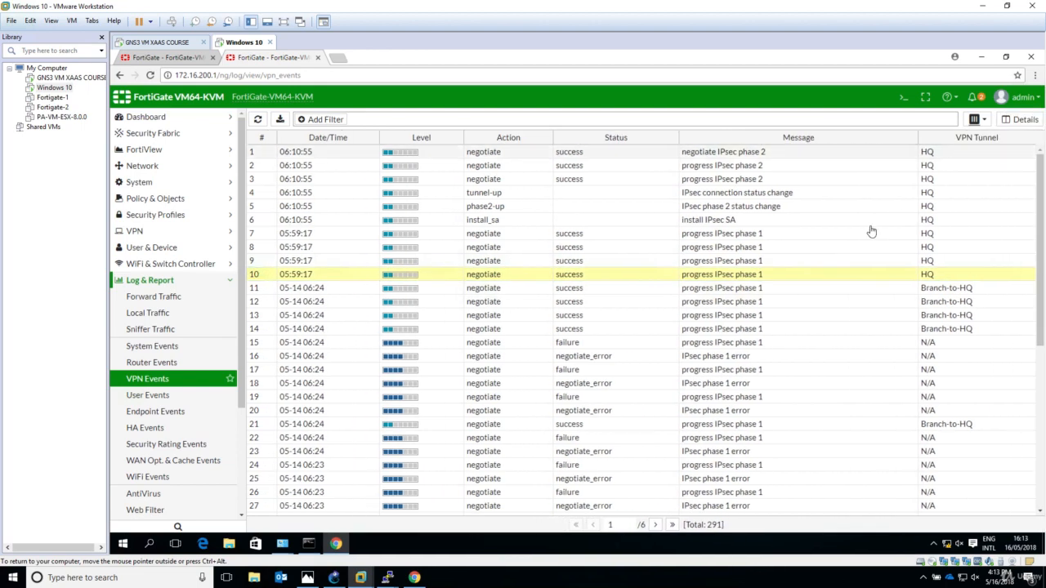
mouse_move(408, 276)
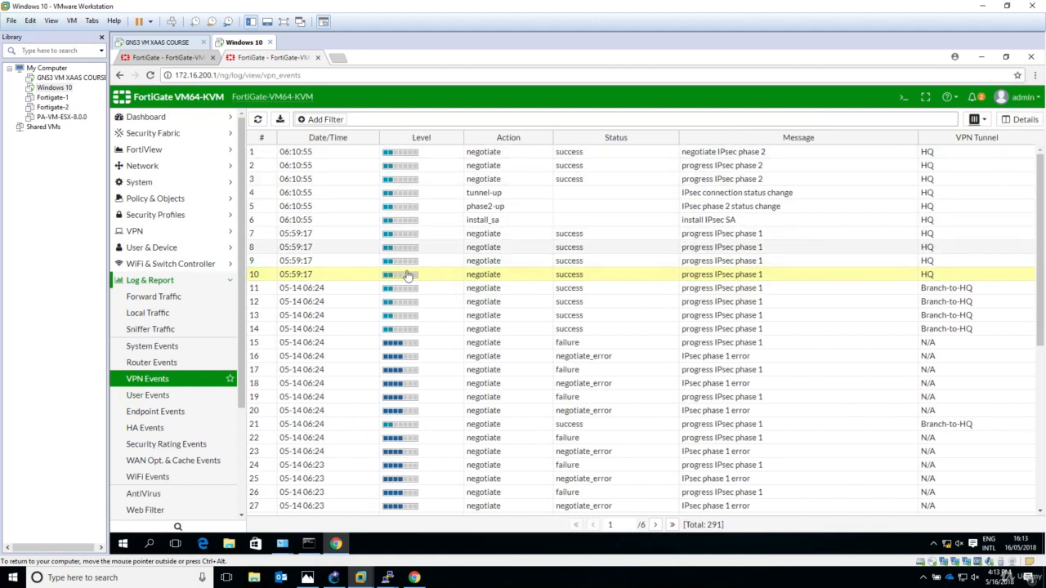
Switch from Log & Report to Monitor and show IPsec Monitor listing the HQ tunnel as Up
left_click(150, 280)
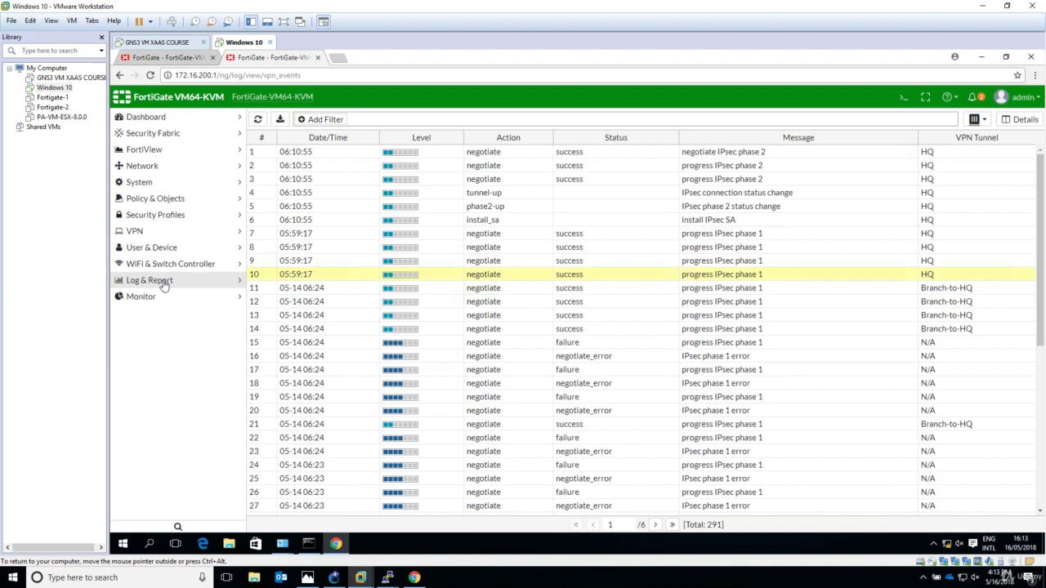
left_click(150, 280)
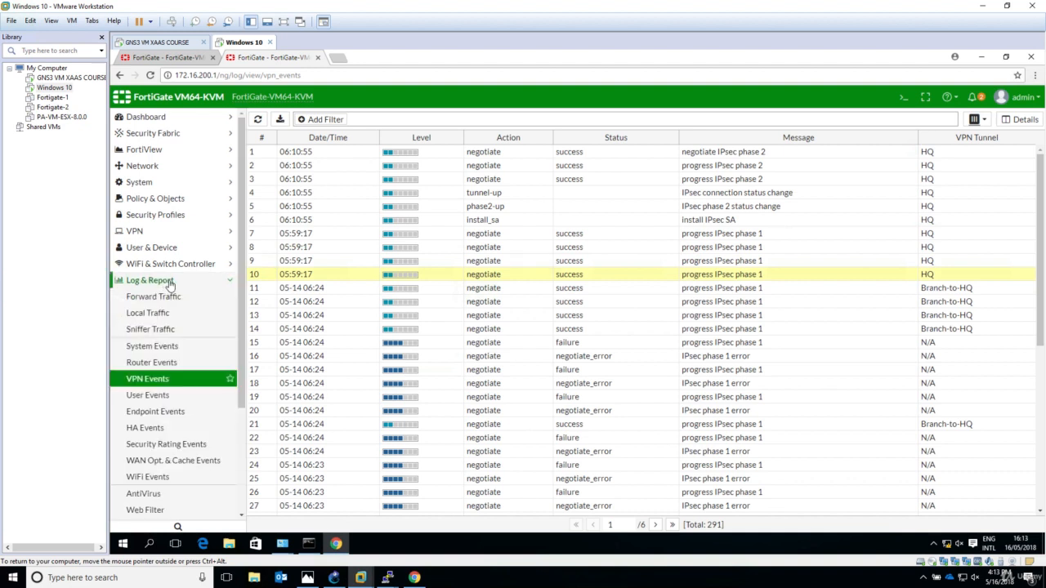
left_click(149, 280)
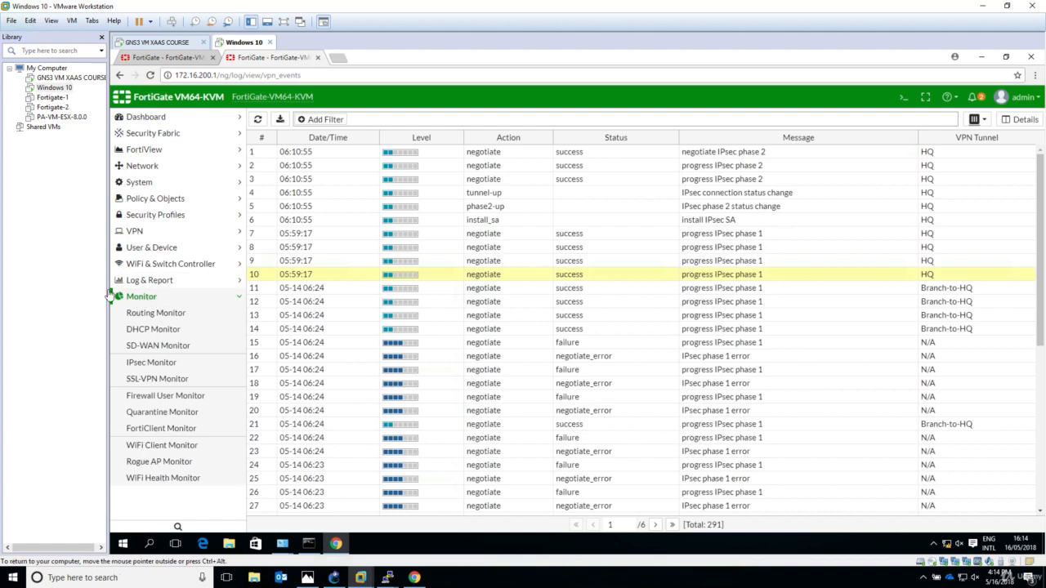
mouse_move(151, 362)
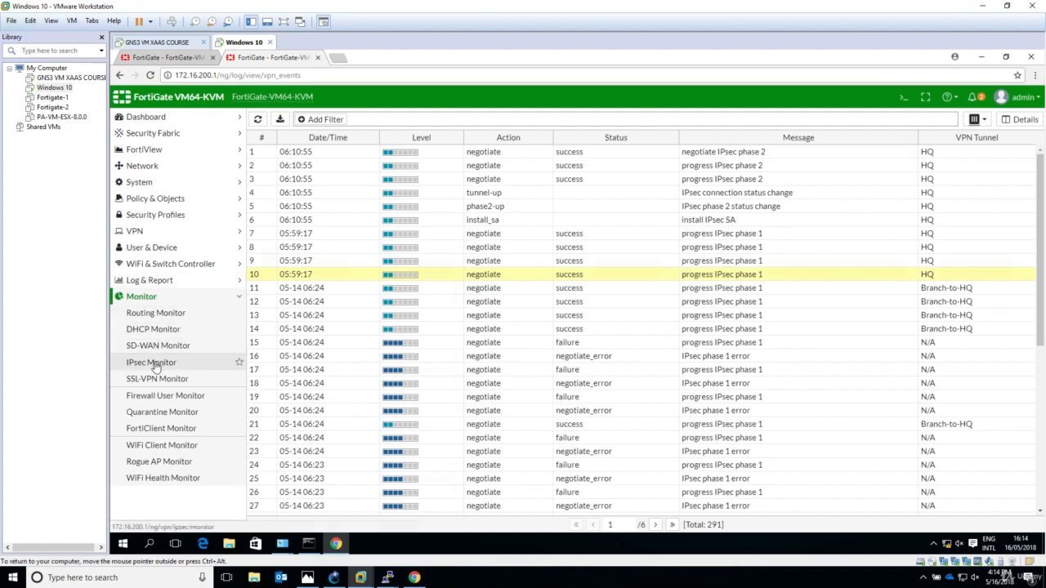
left_click(151, 362)
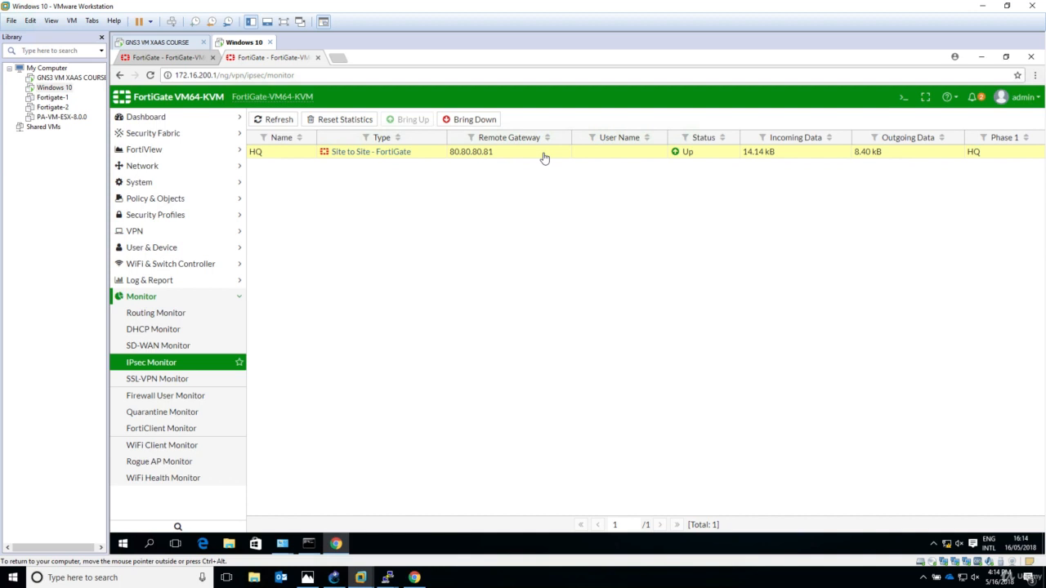
mouse_move(509, 230)
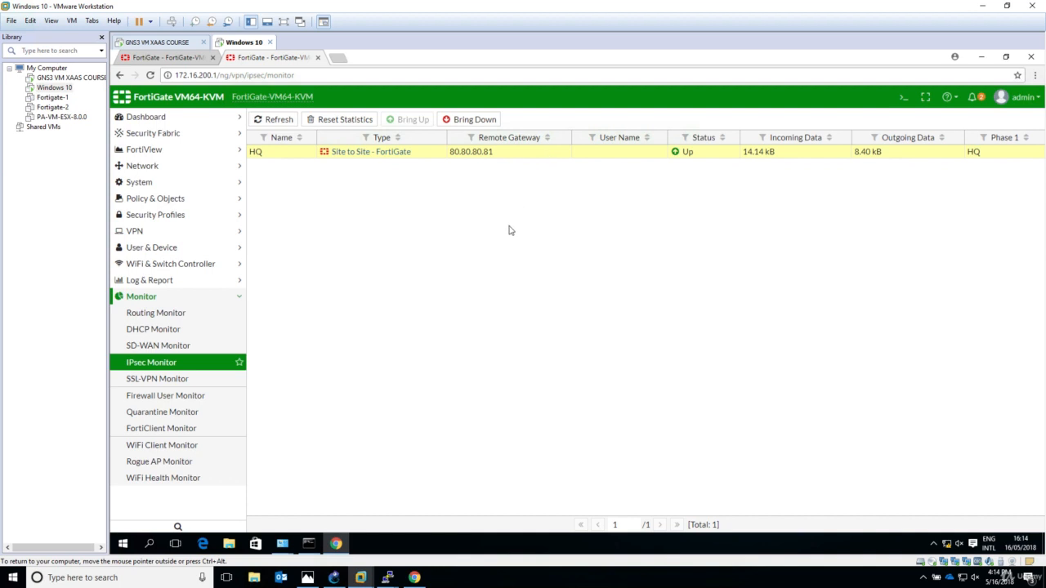